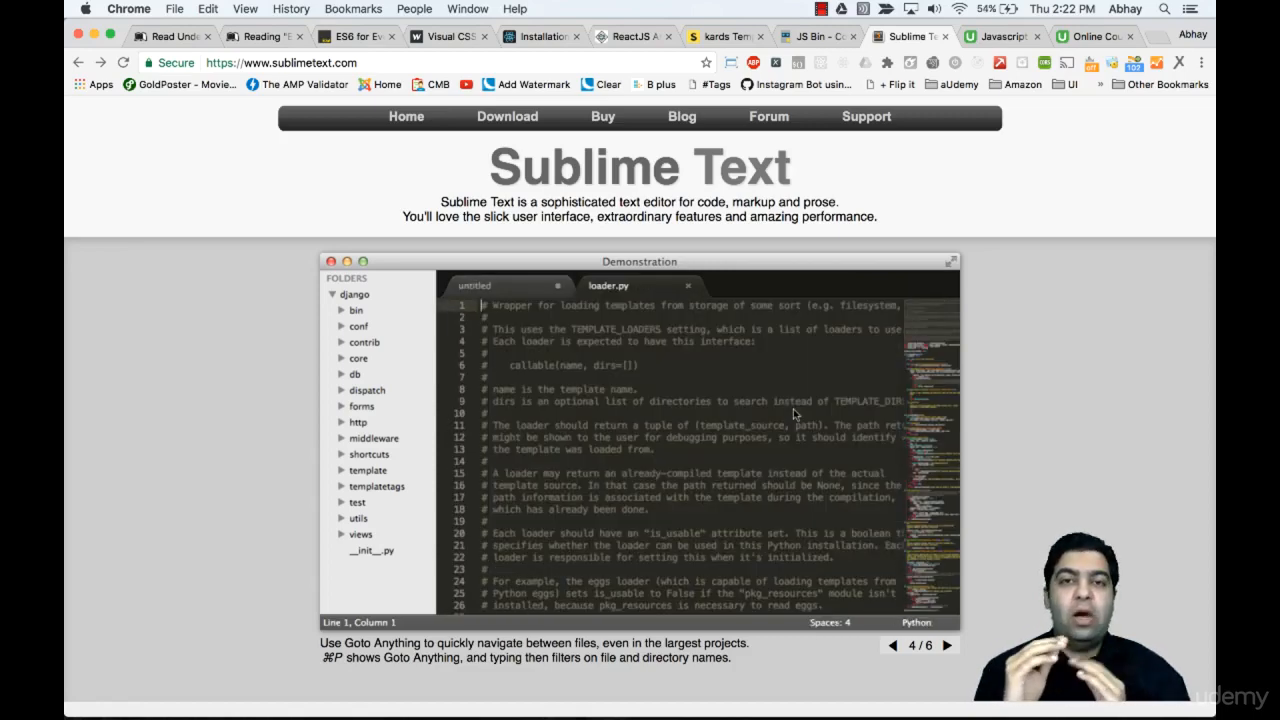
- Watch the sublimetext.com demo slides in Chrome, then launch a blank untitled Sublime Text window
type("hutil")
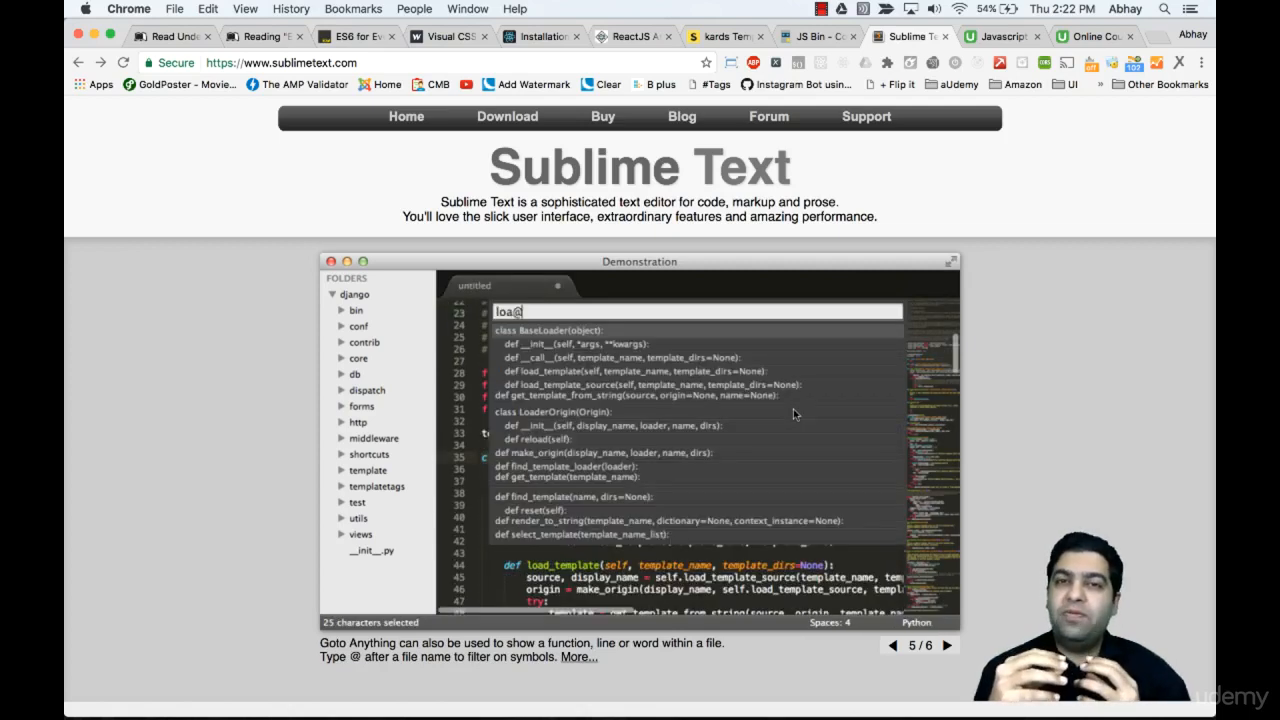
type("ft")
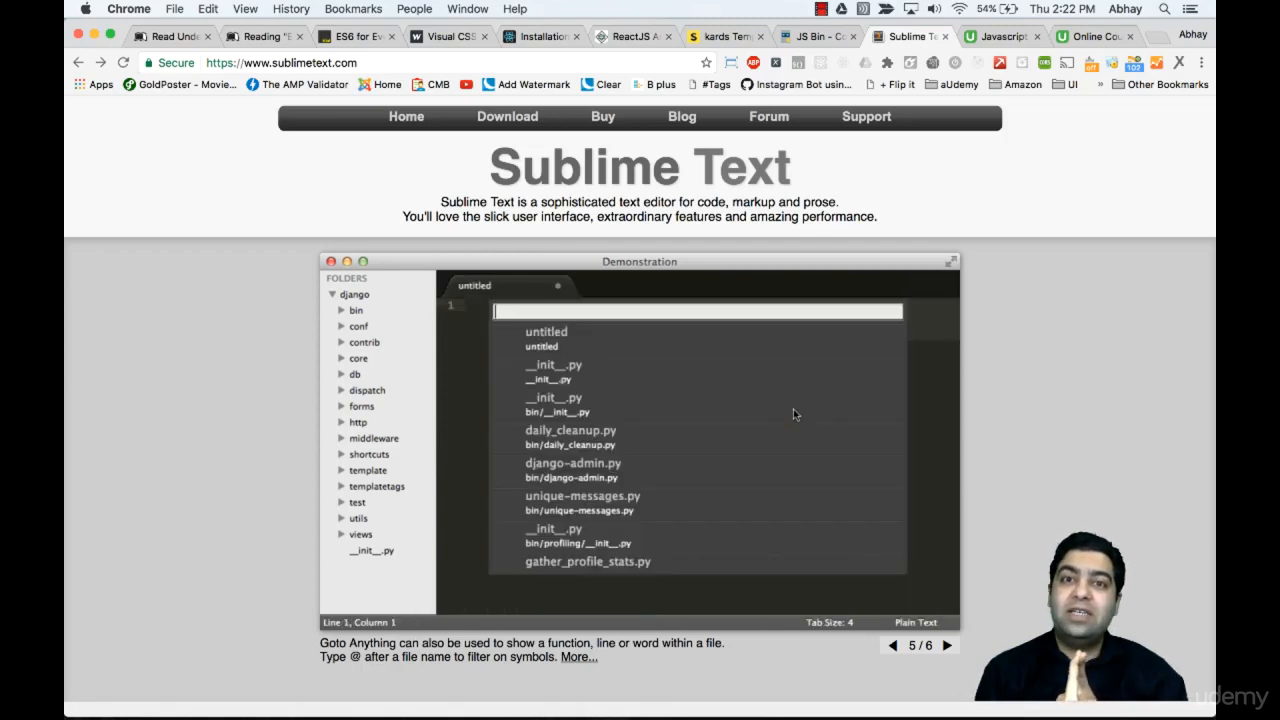
type("loa@")
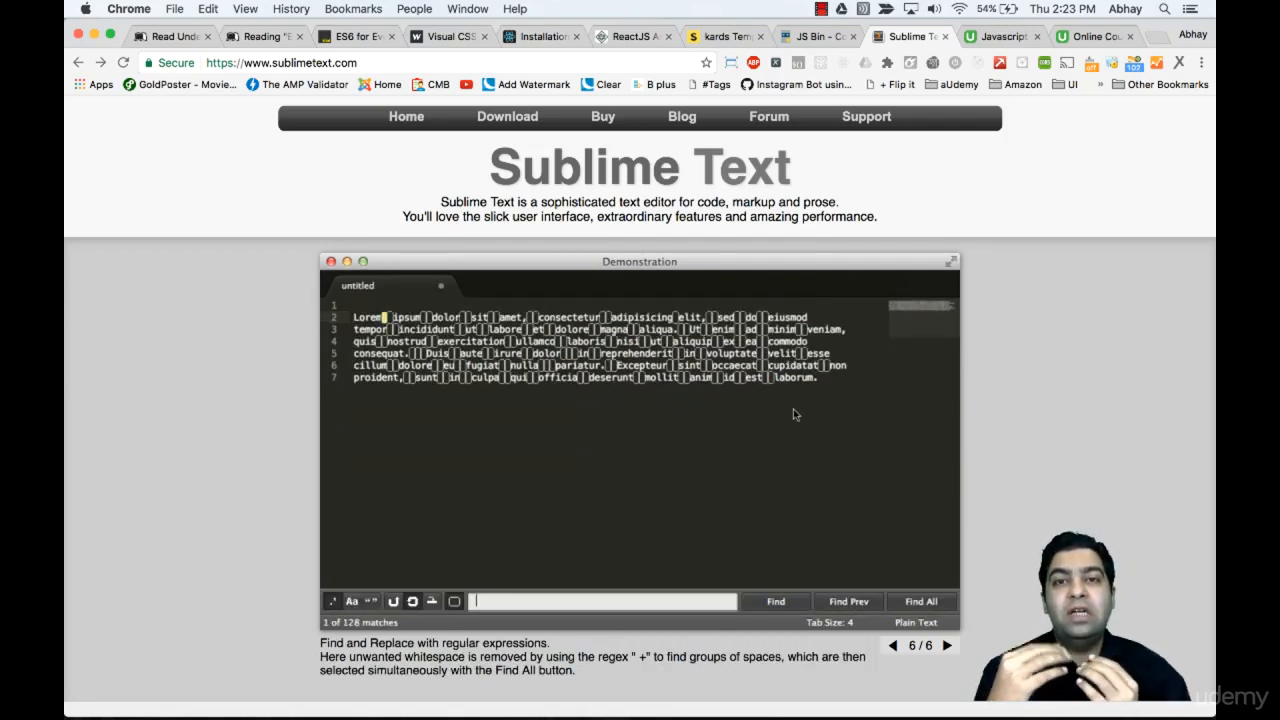
left_click(920, 600)
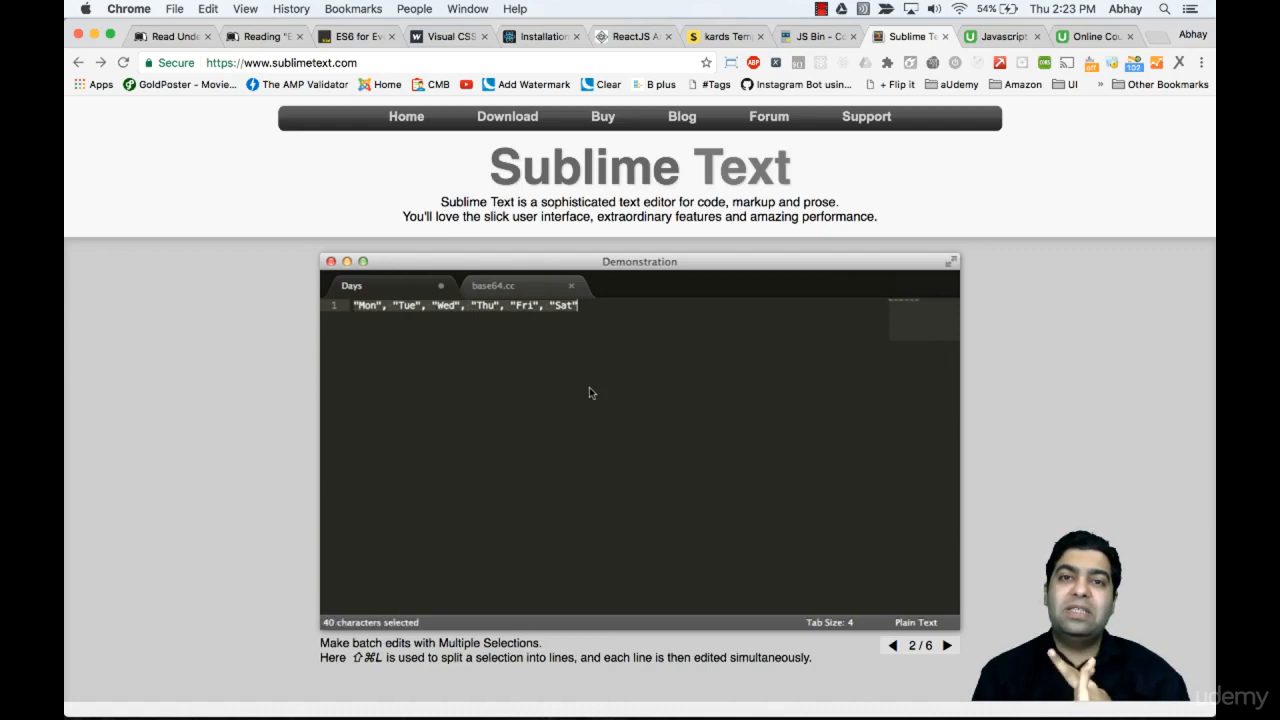
type("days = [")
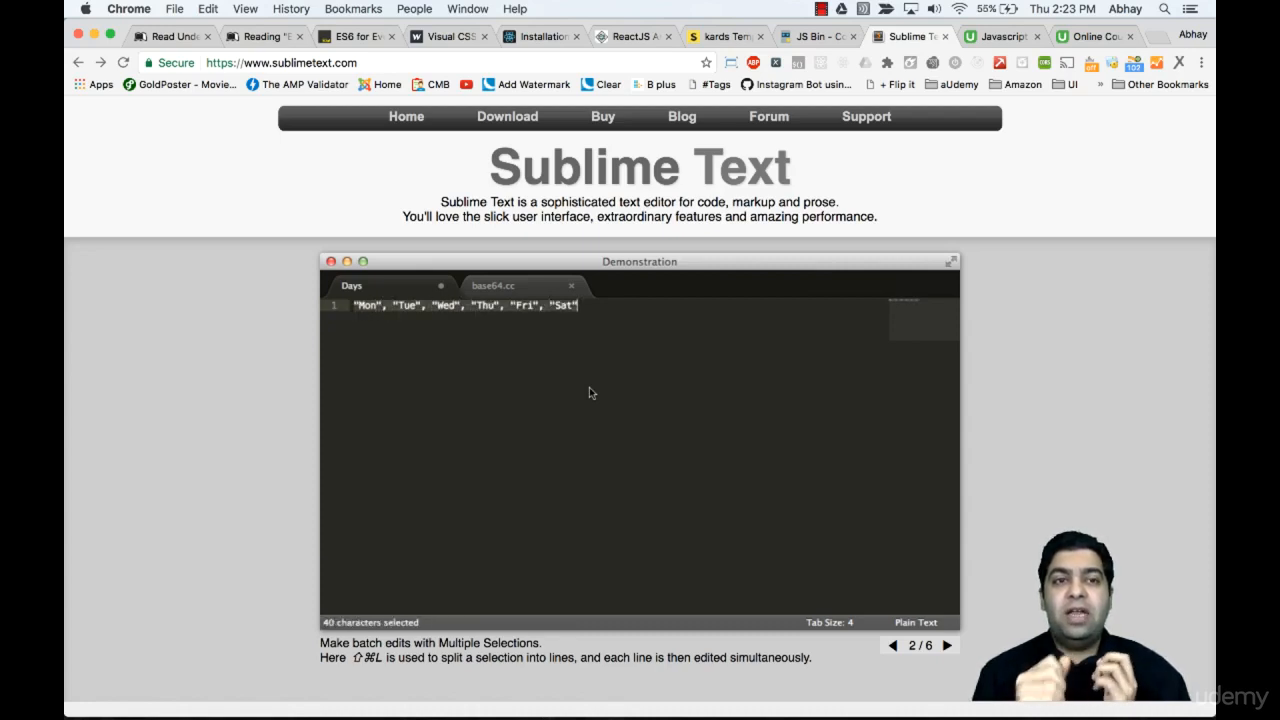
type("days = [")
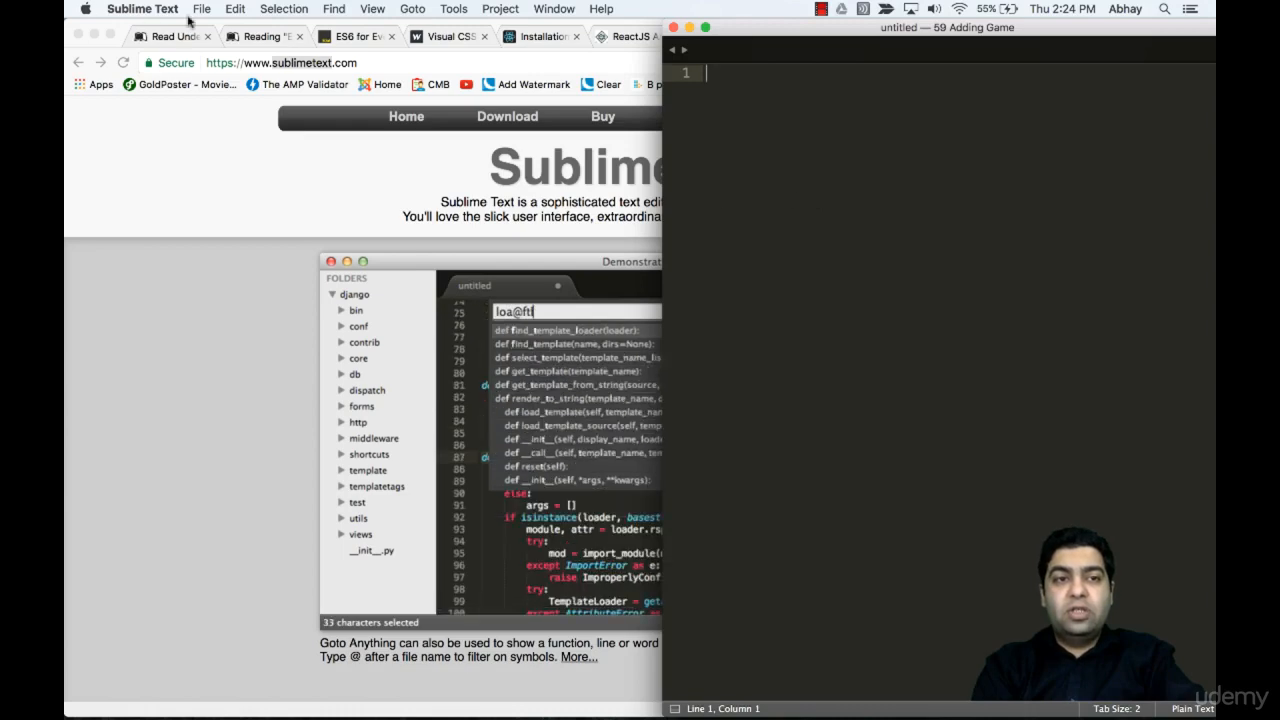
- Focus the empty untitled document and bring up its Save dialog
left_click(201, 8)
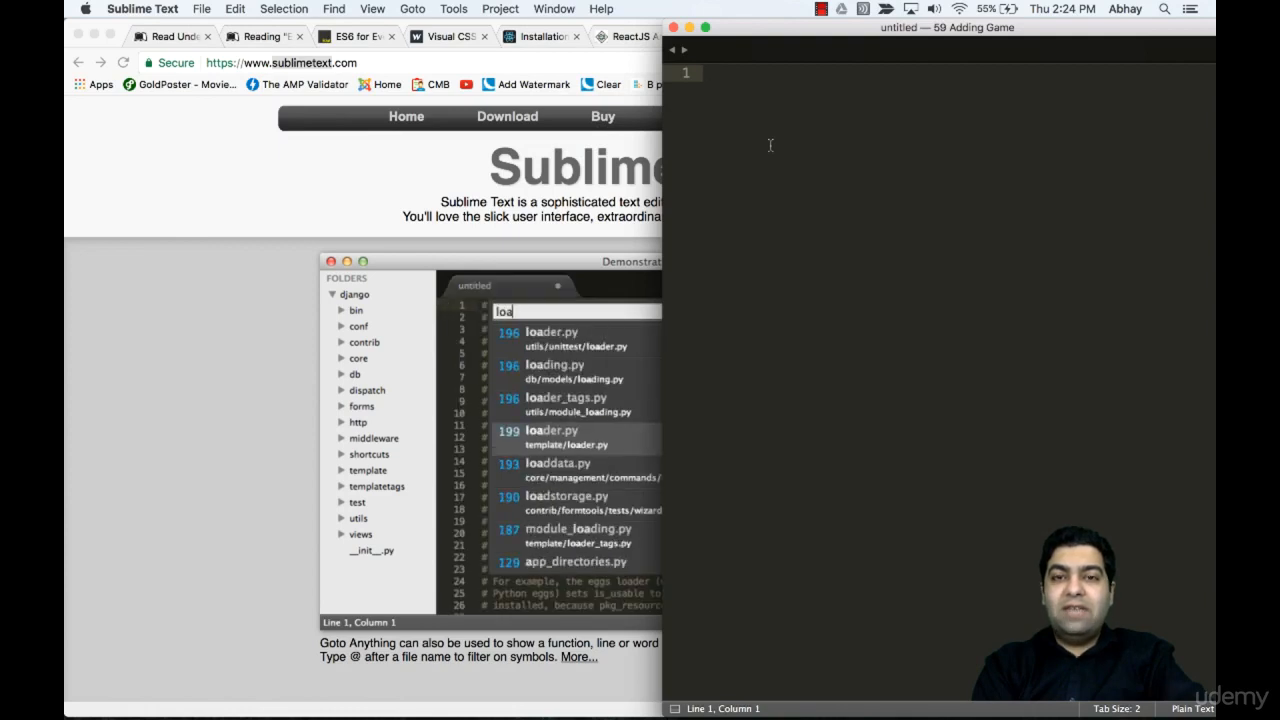
left_click(201, 9)
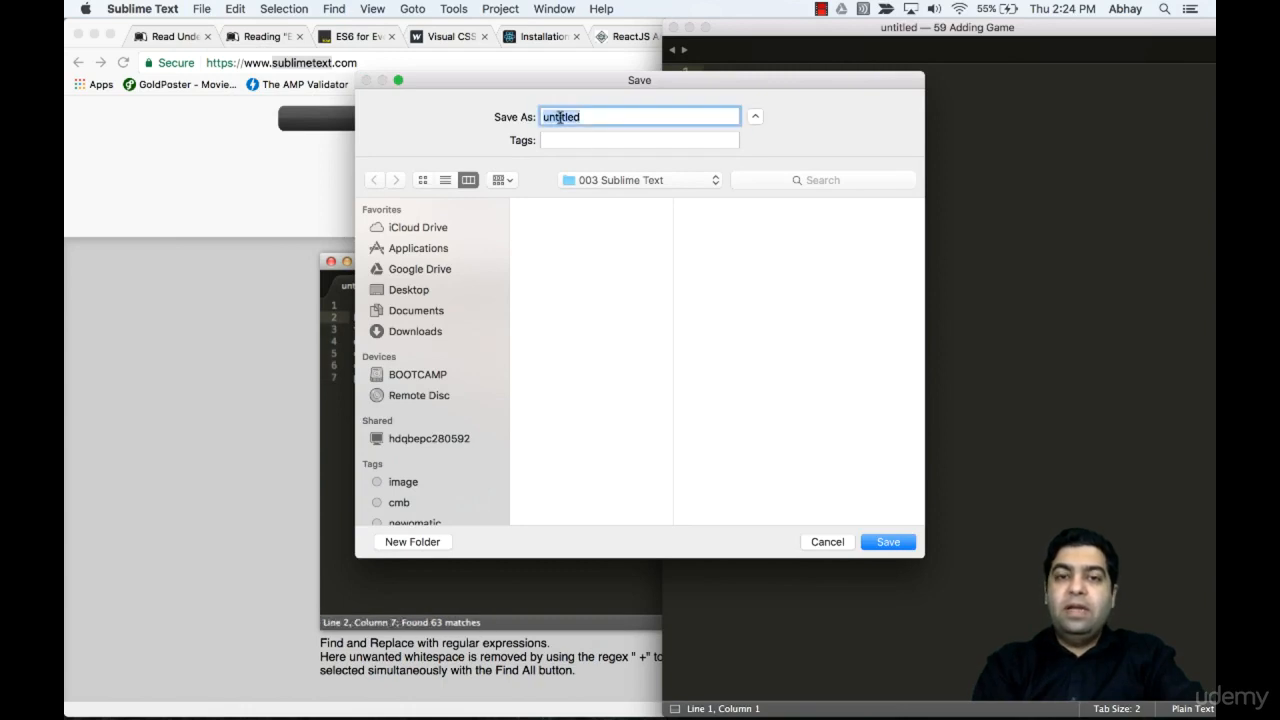
- Save the blank document as index.html in the 003 Sublime Text folder
type("index.")
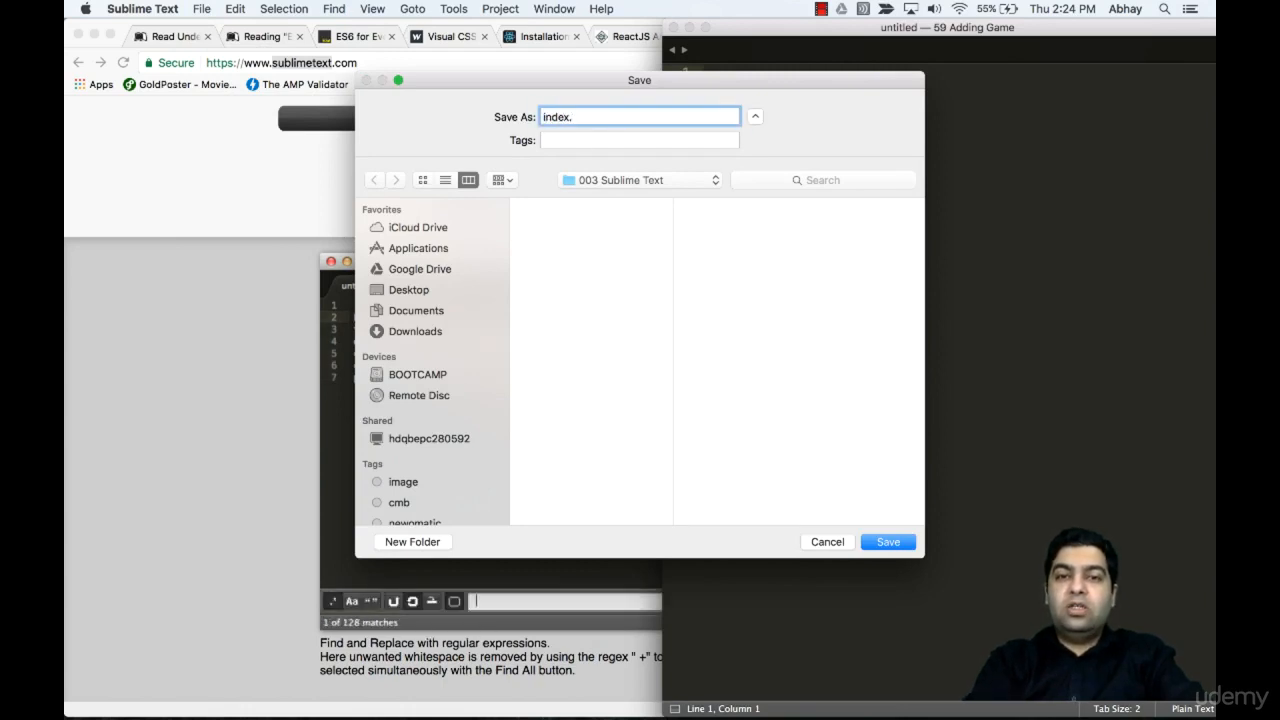
type("html")
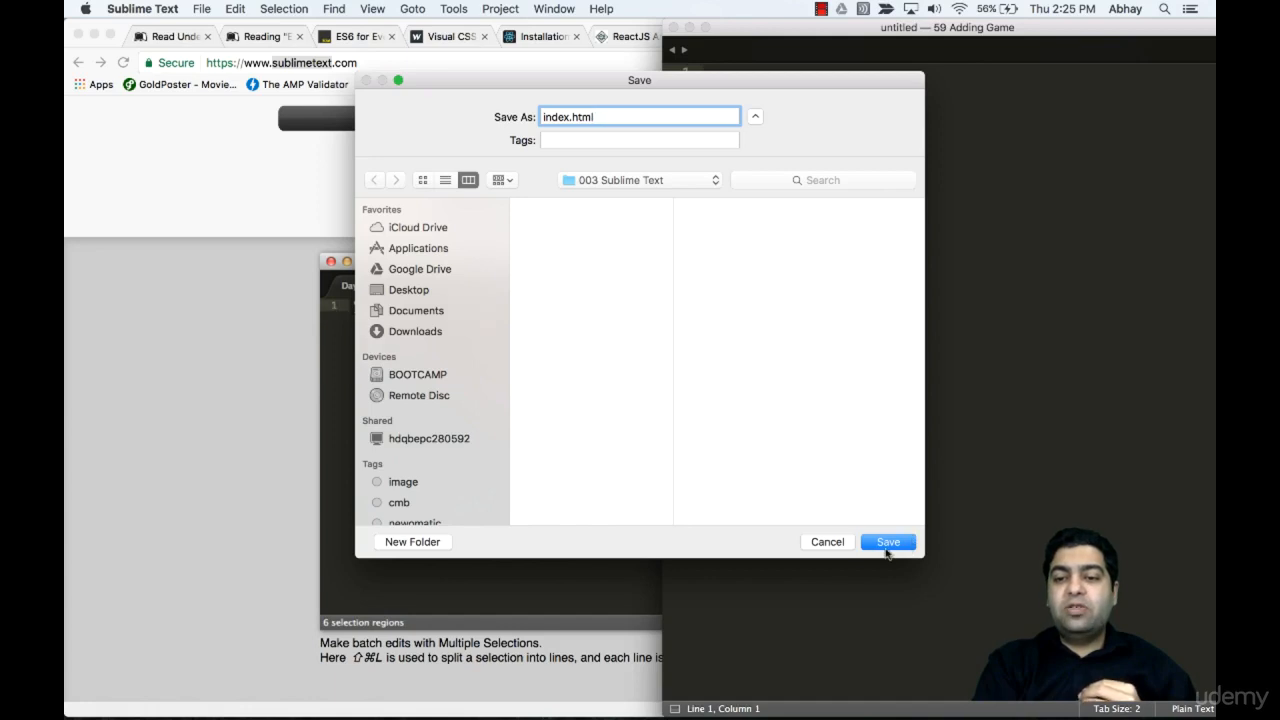
left_click(887, 541)
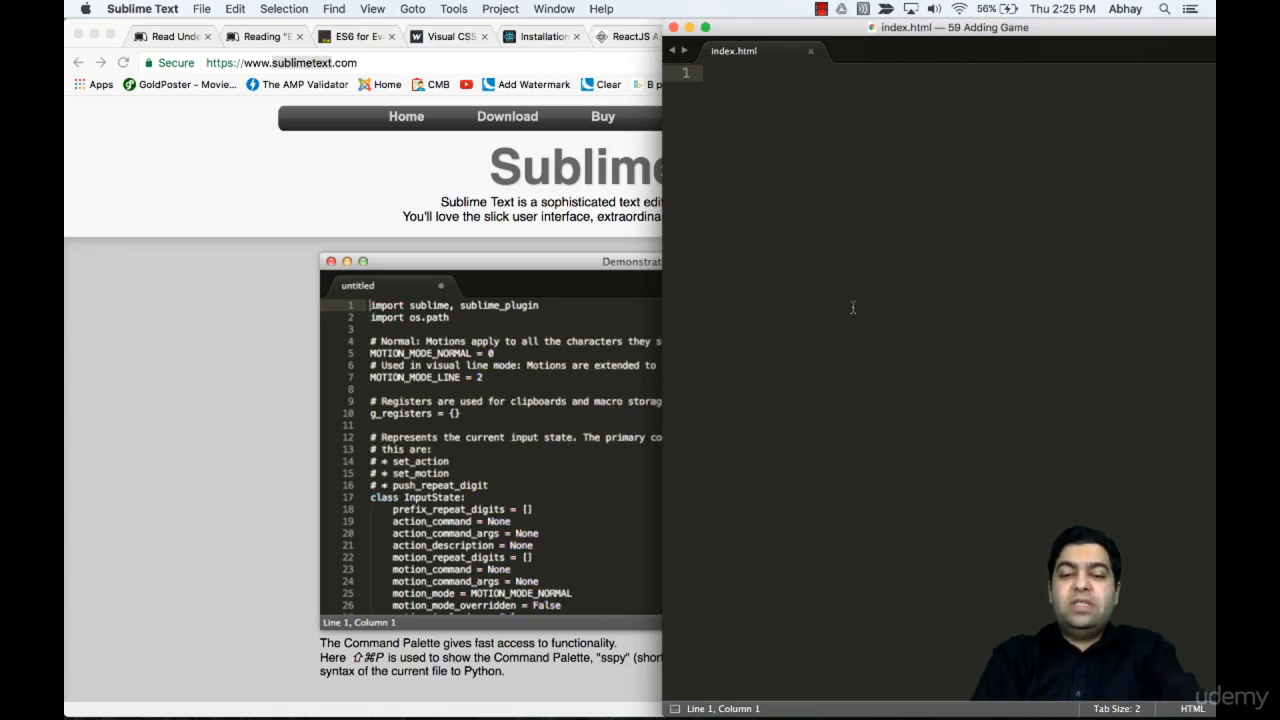
- Type the <!DOCTYPE html> declaration on line 1
type("<!D")
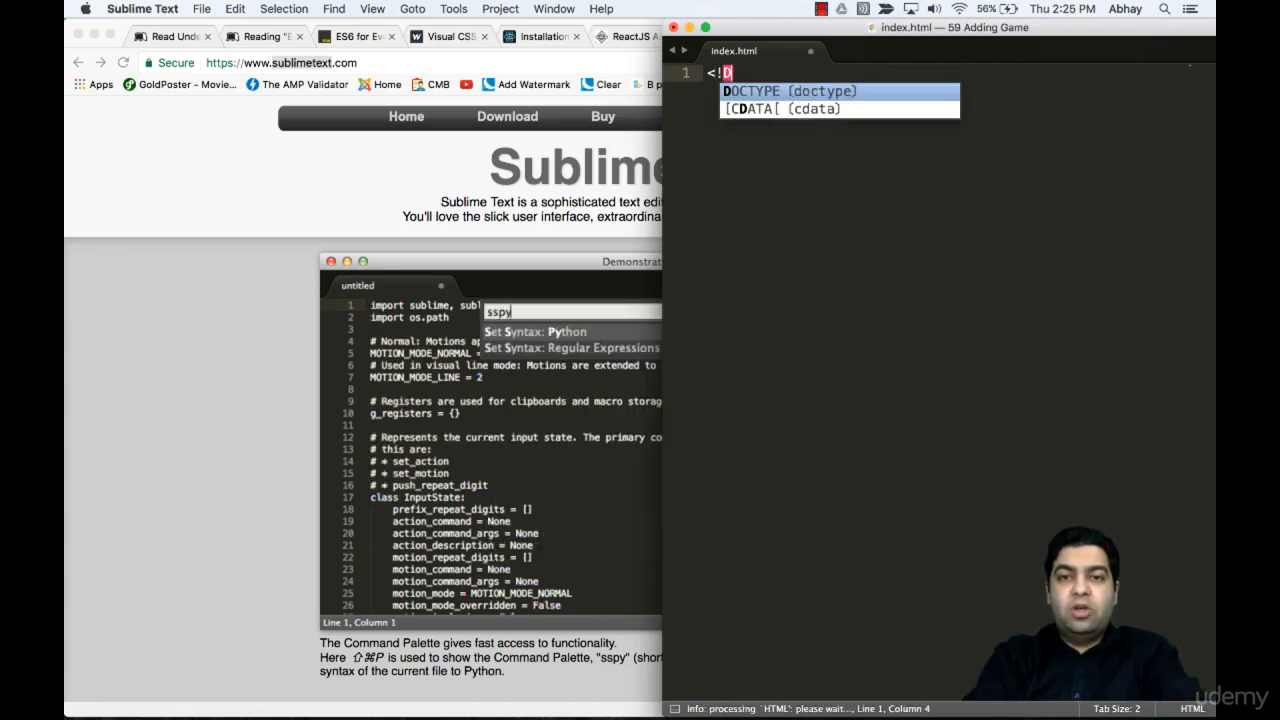
type("OCTYPE html>")
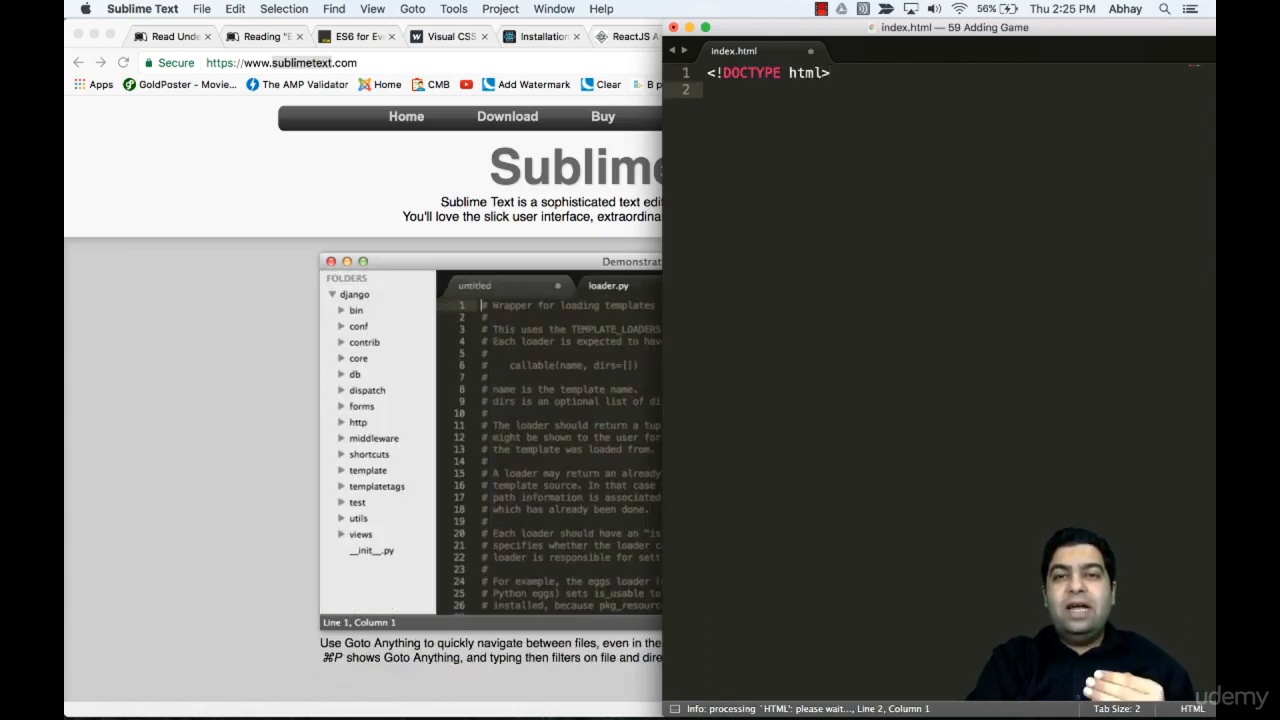
type("hut")
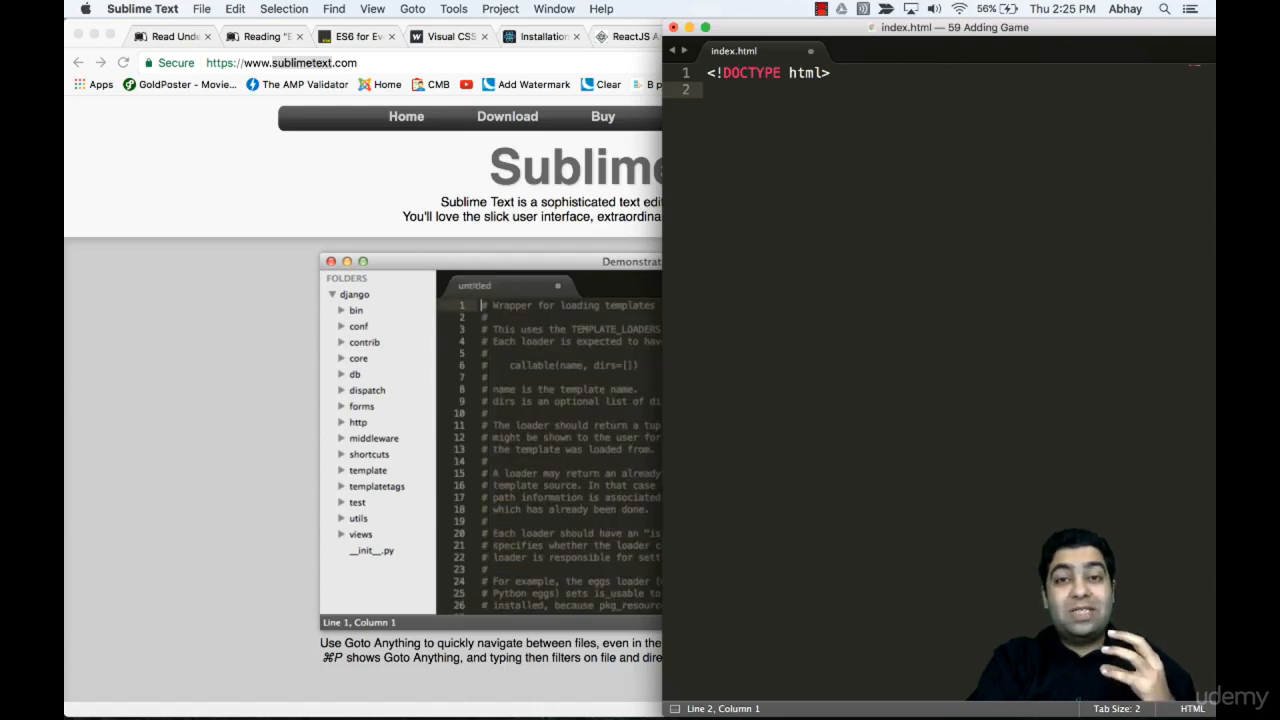
- Add an <html> element with its closing tag and blank lines inside
type("<")
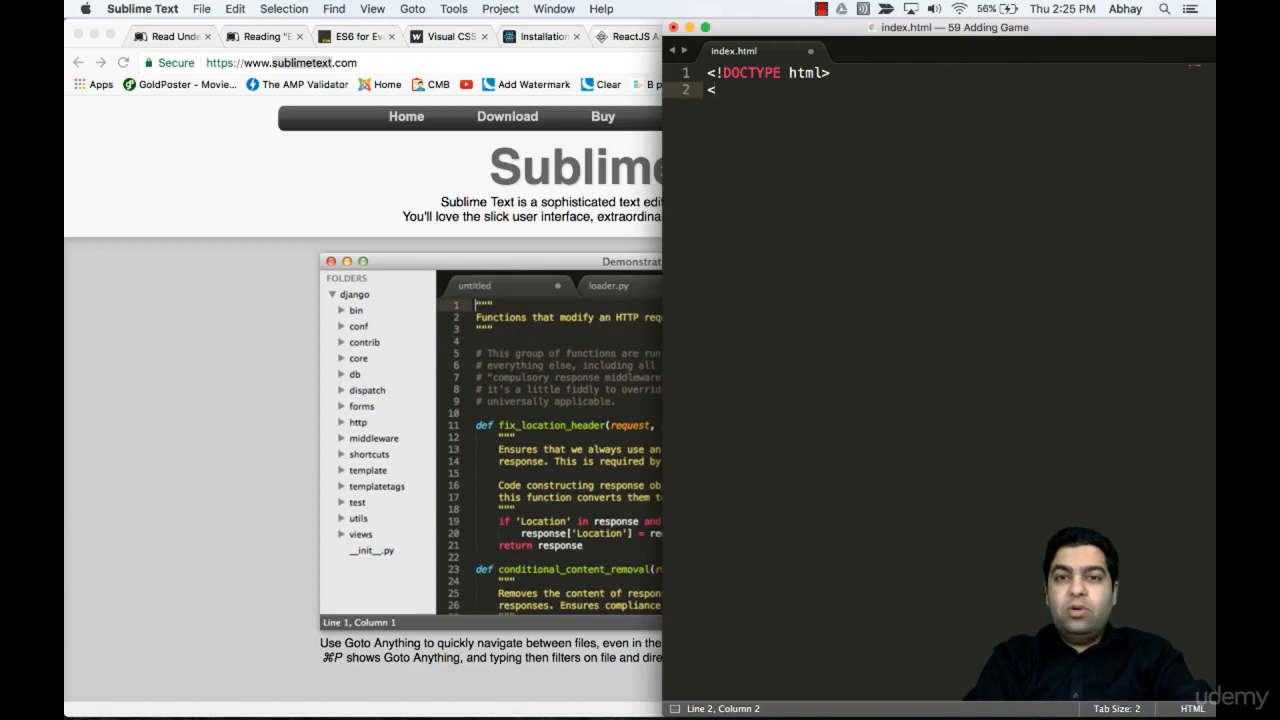
type("html>")
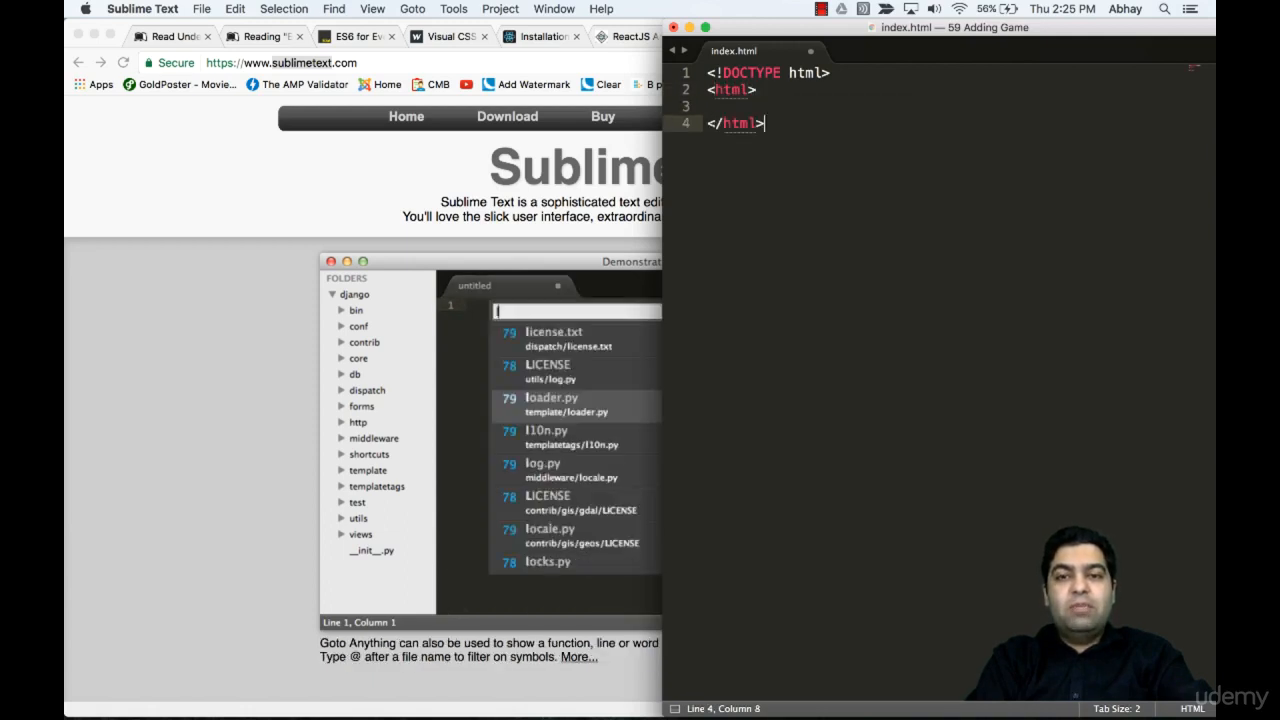
type("loa@ft")
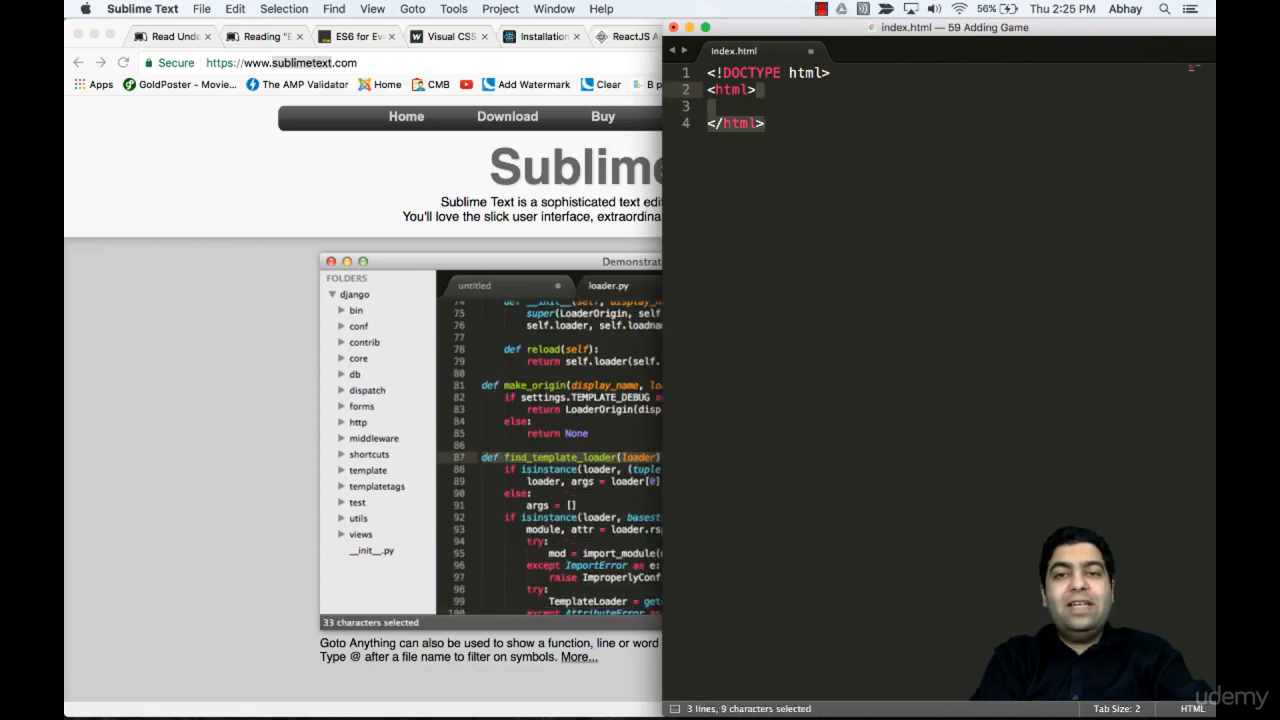
double_click(730, 89)
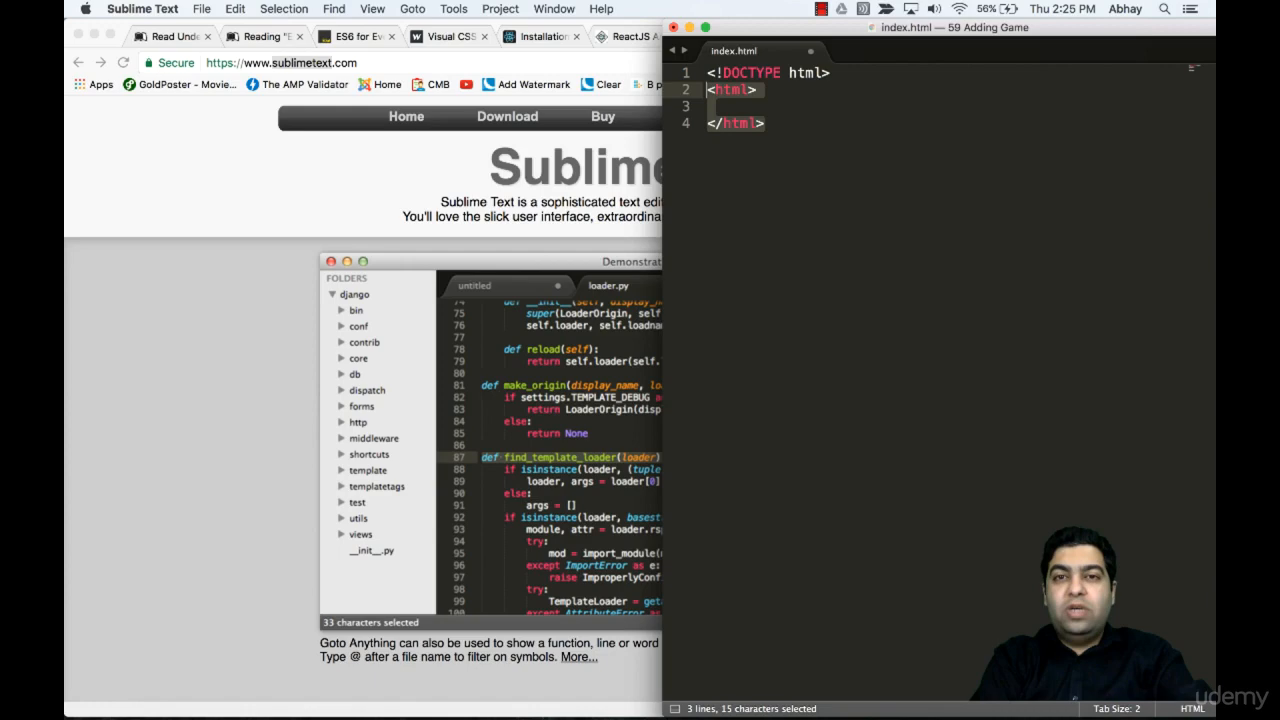
type("loa")
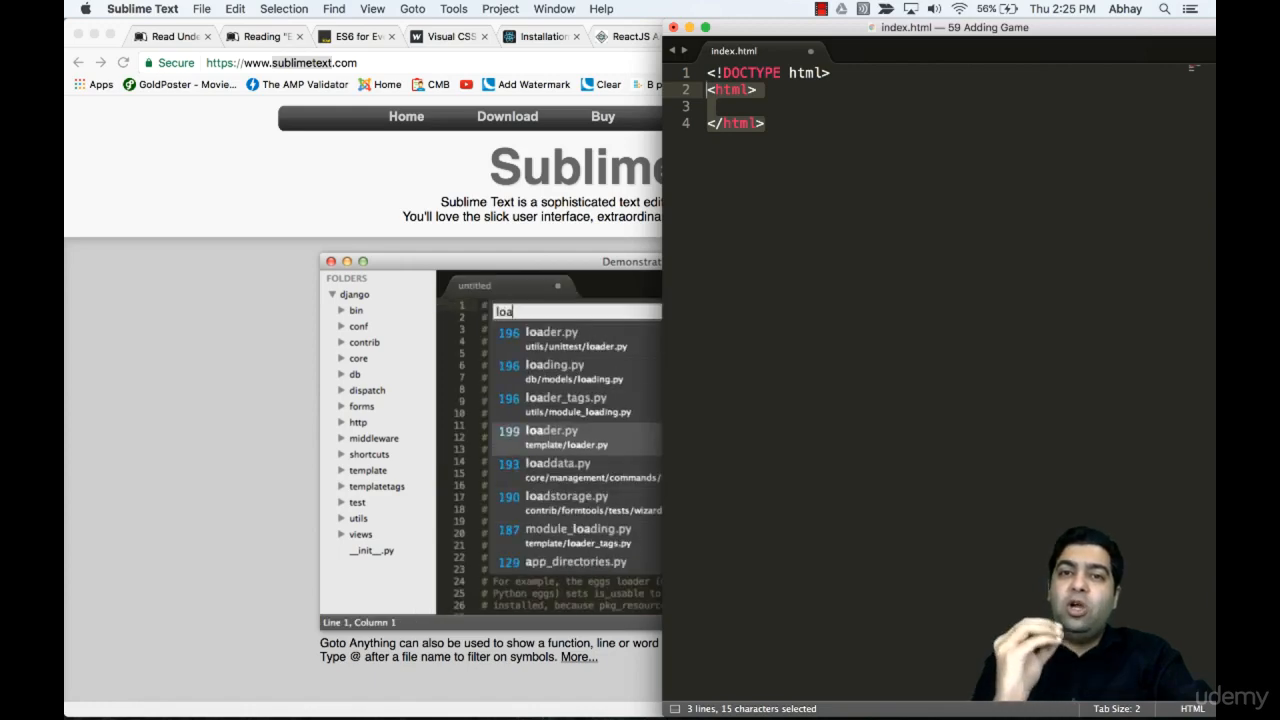
type("@ft")
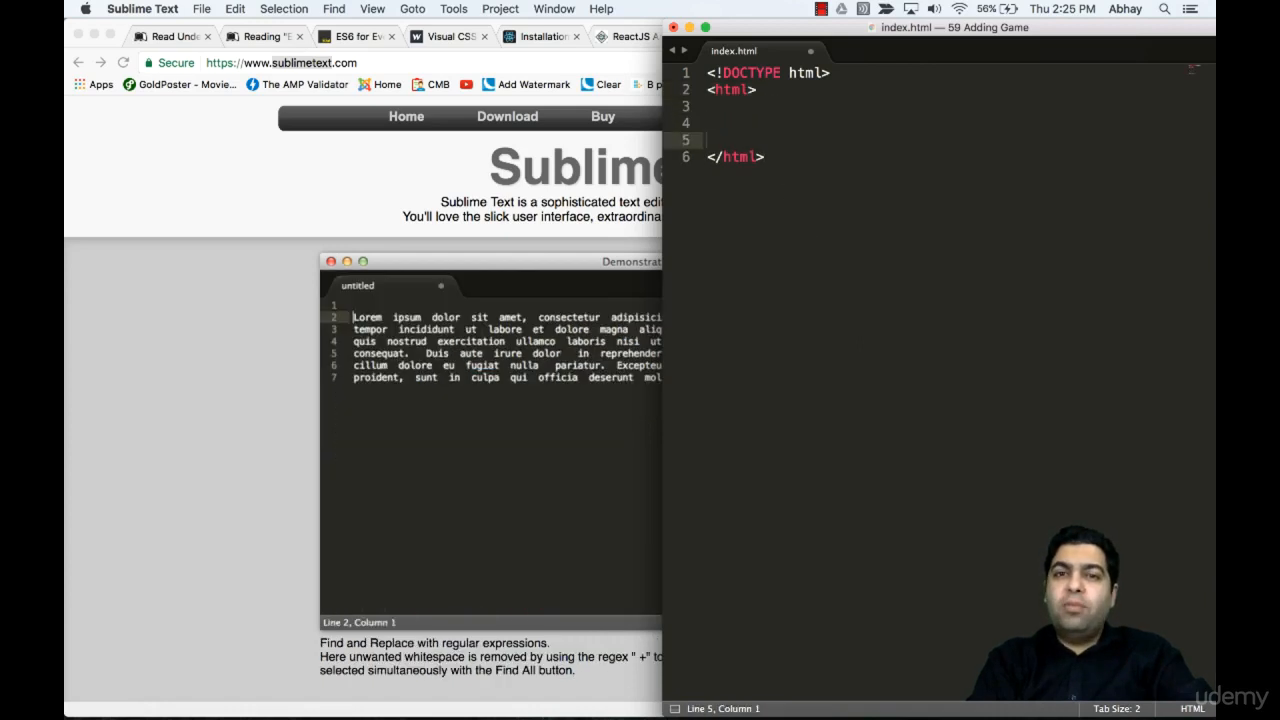
- Add a head section whose title reads 'My Header', plus an empty body element
type("head></head>")
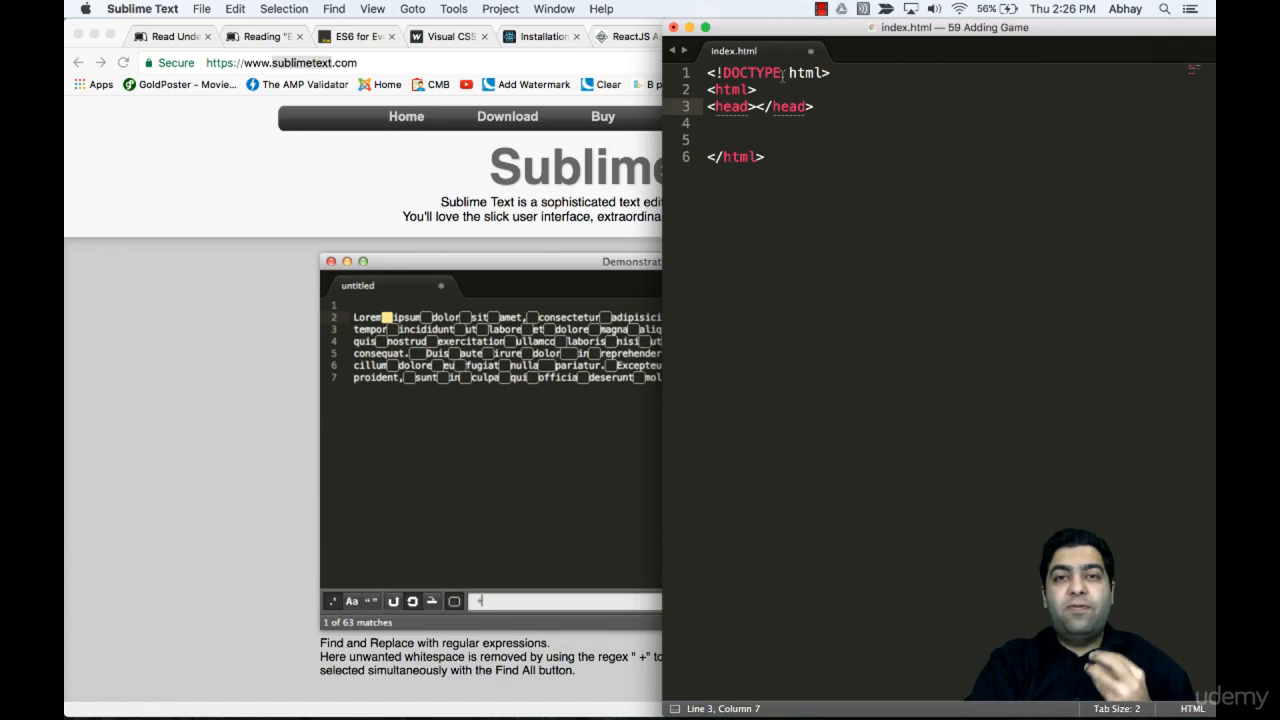
left_click(432, 601)
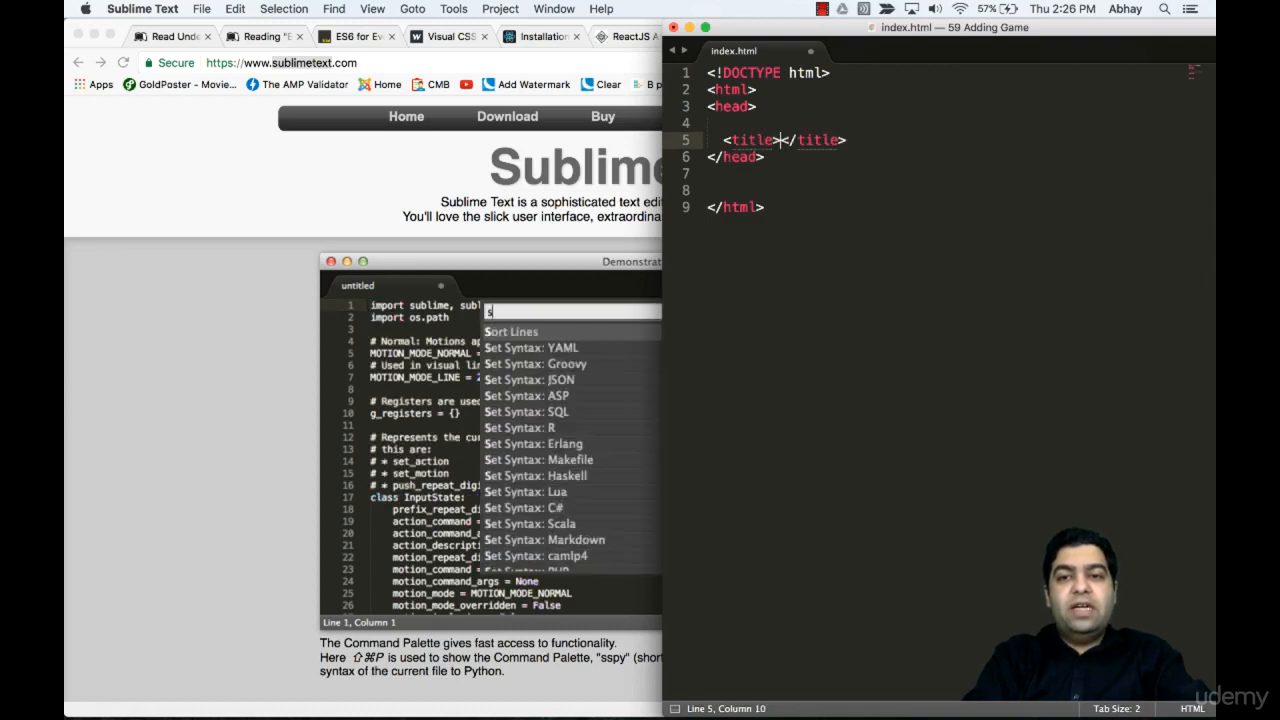
type("My Header")
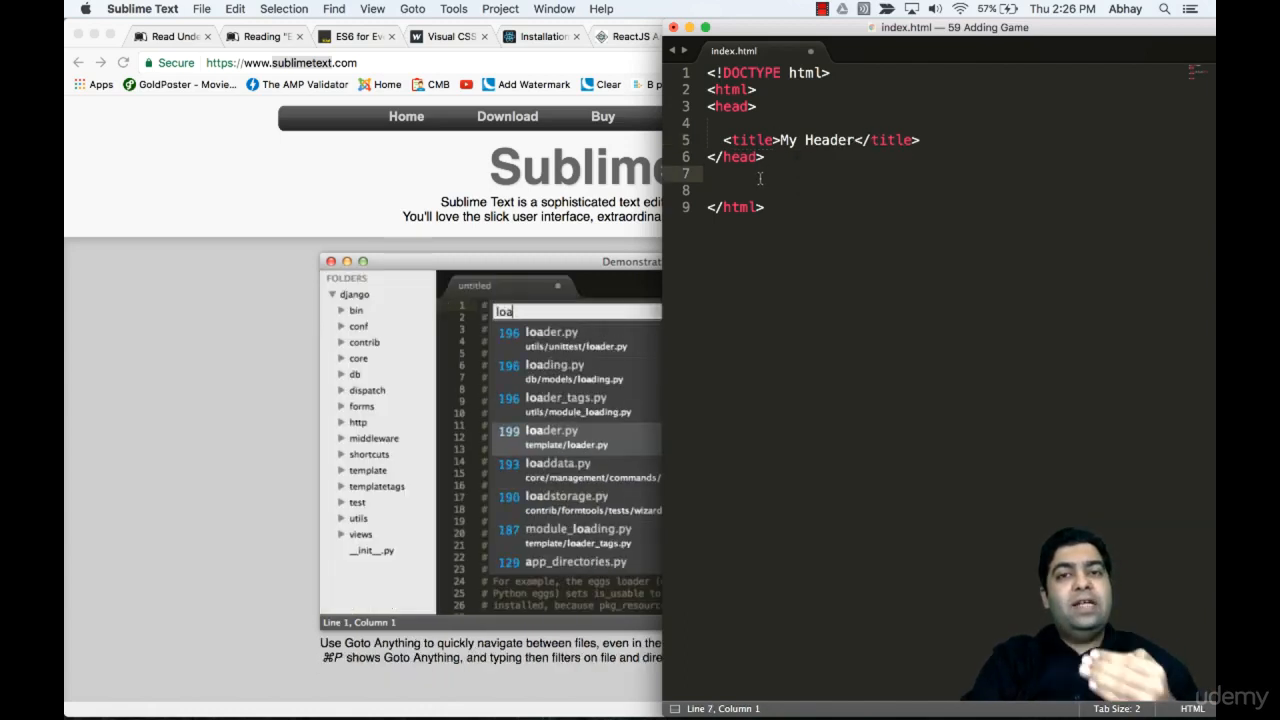
type("<body>")
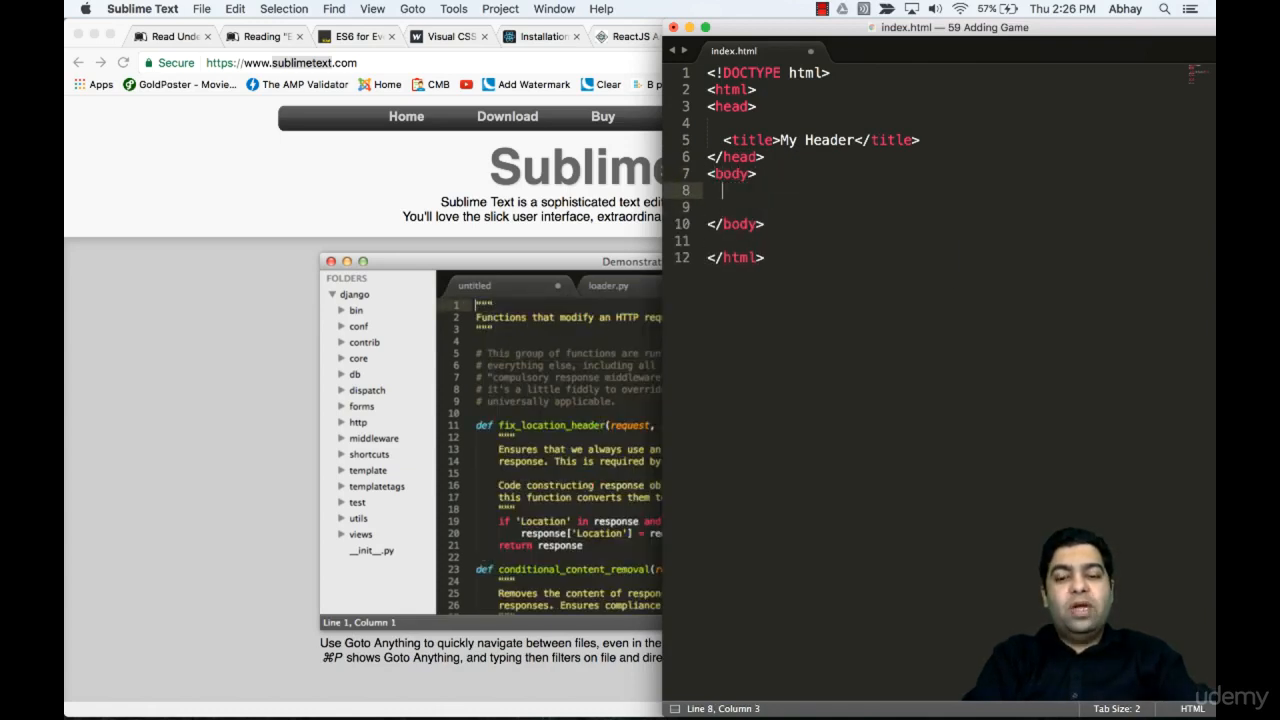
- Add an h1 heading reading 'This is my Header! Welcome' inside the body
type("<")
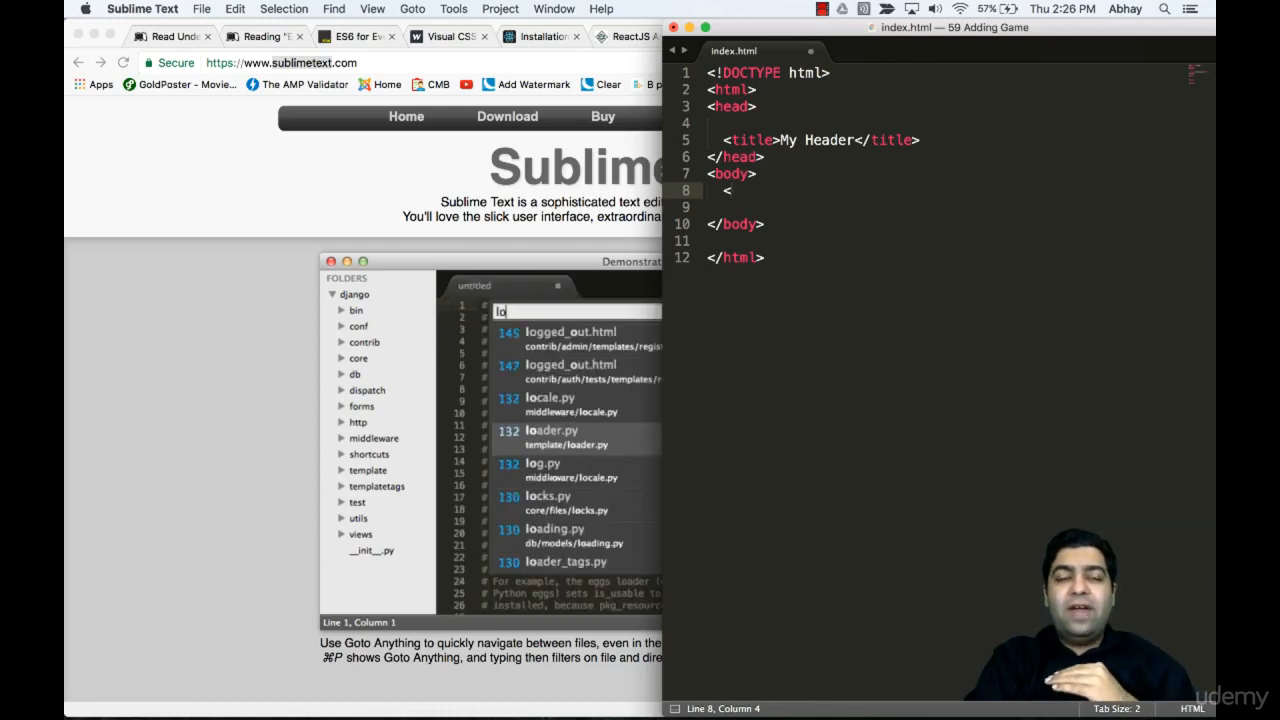
left_click(551, 430)
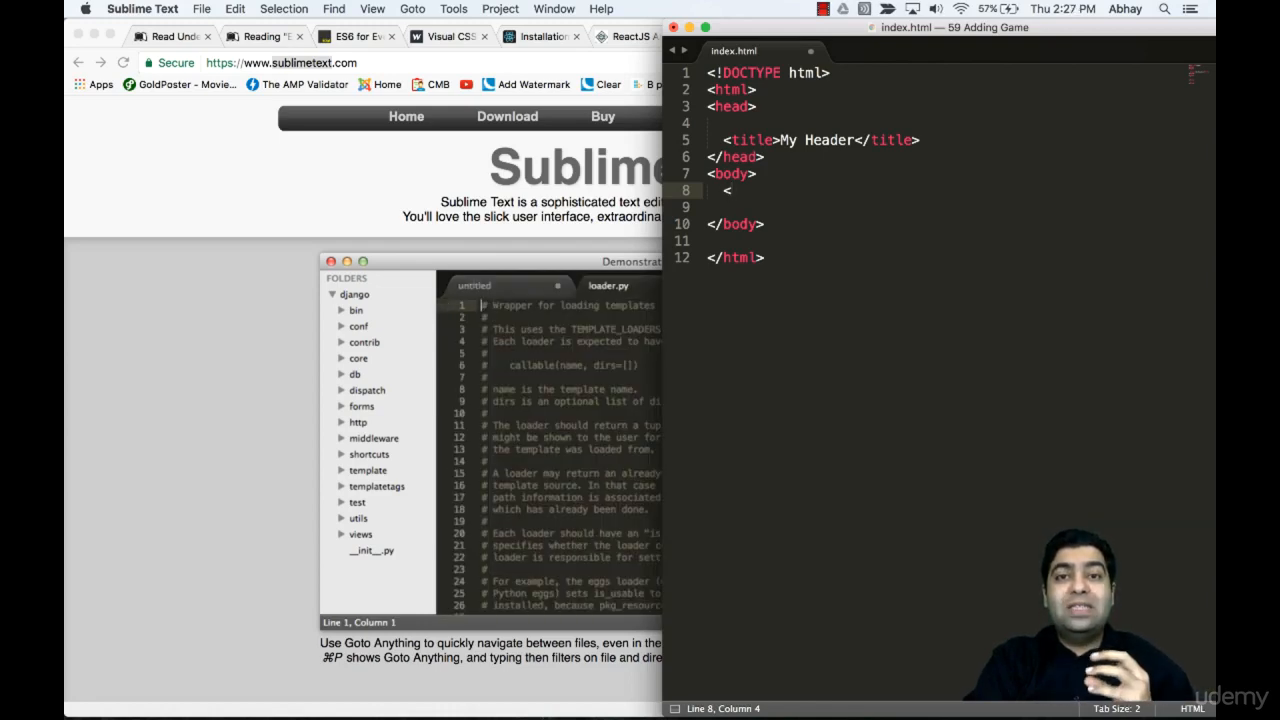
type("hutil")
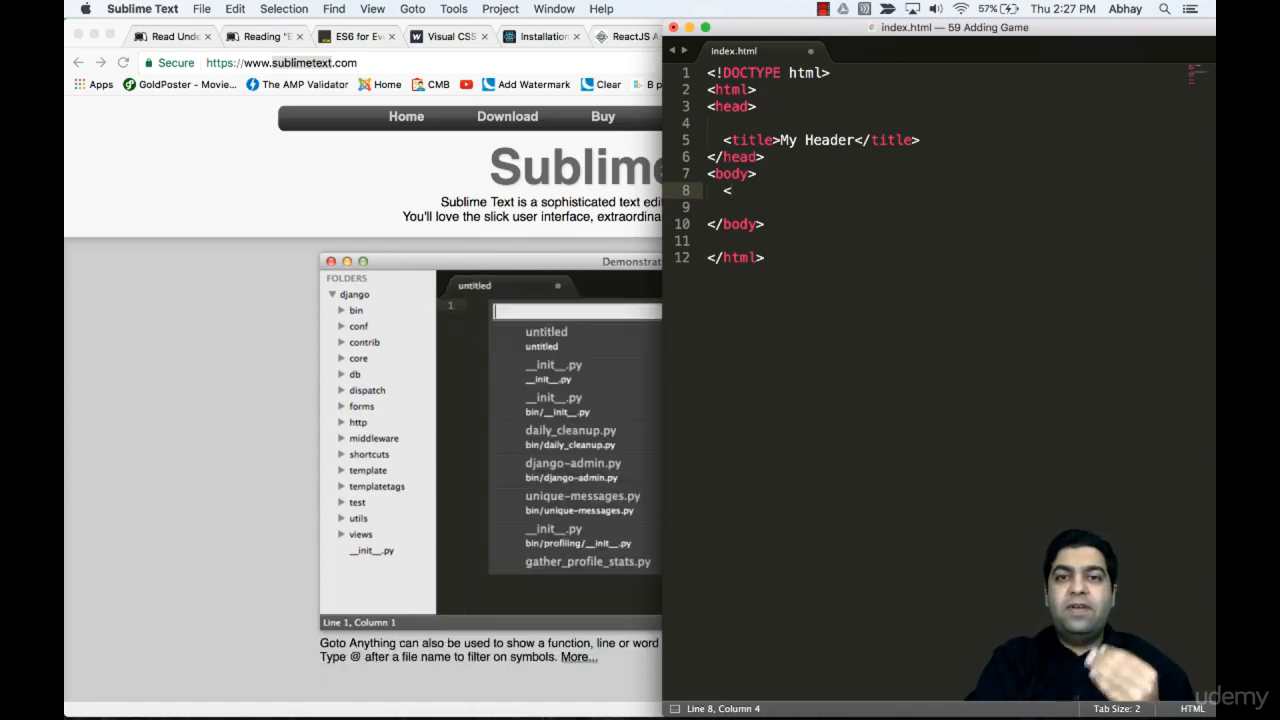
type("loa@")
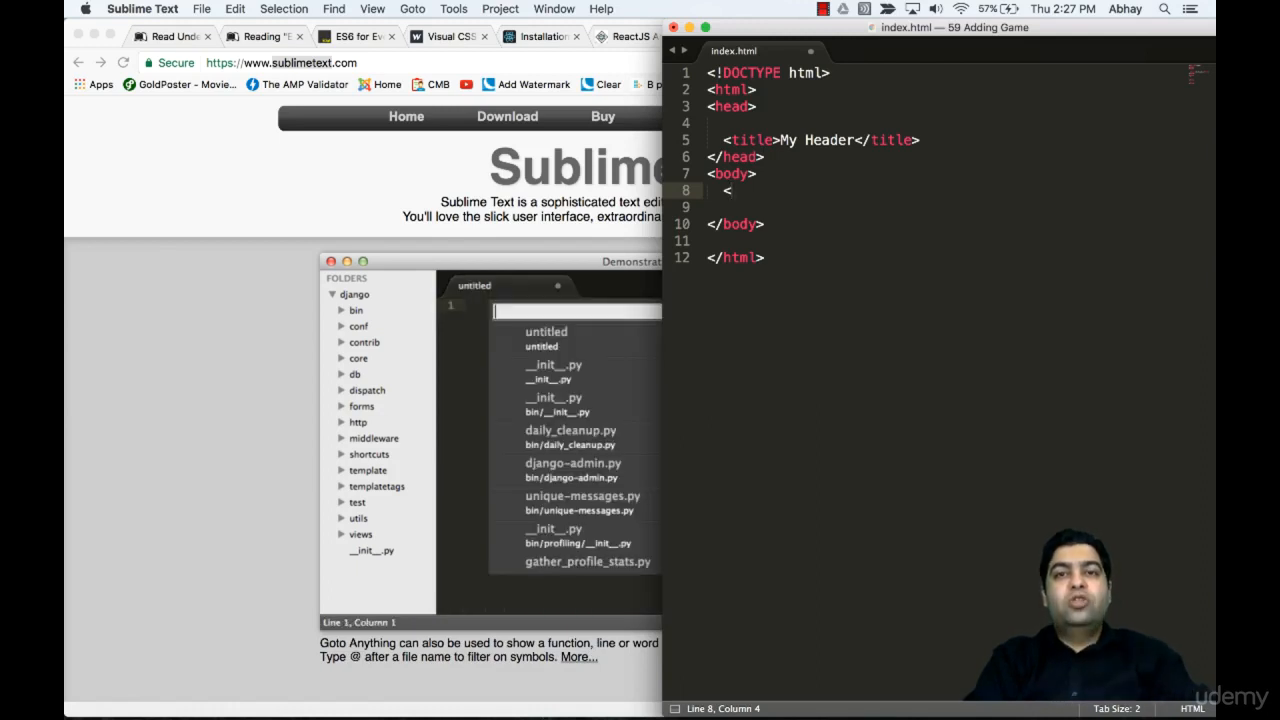
type("loa@ft")
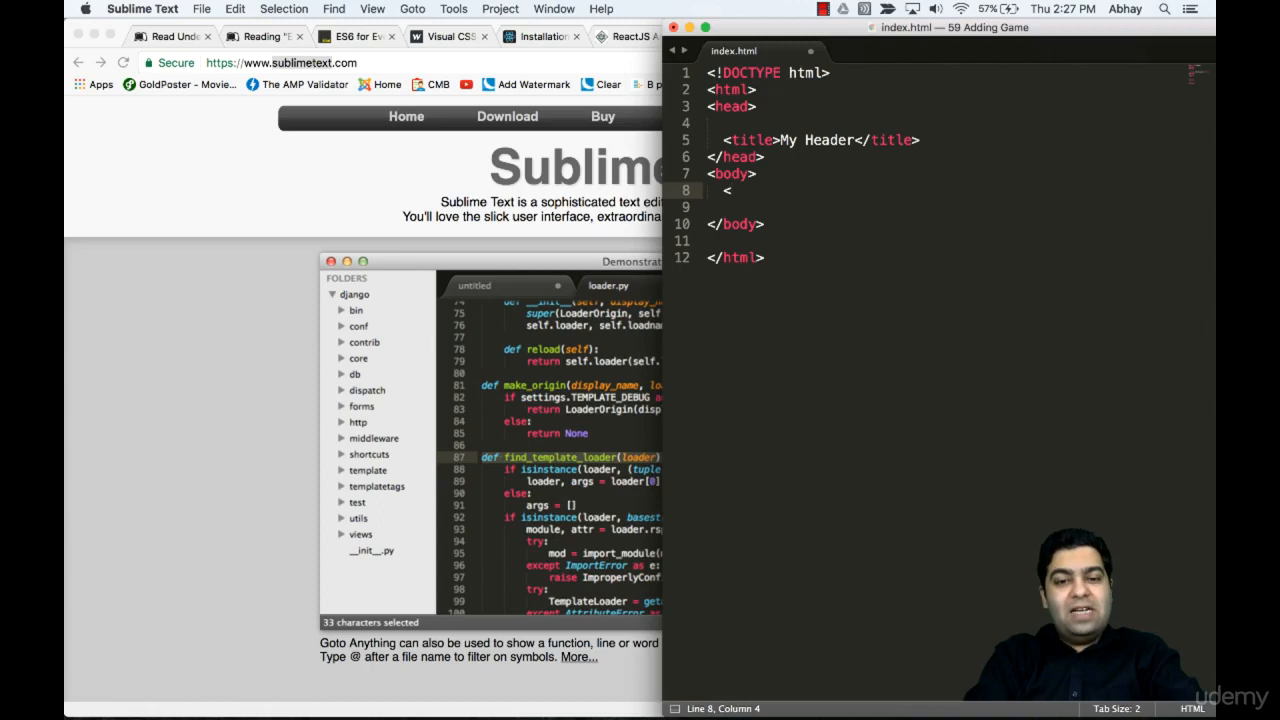
type("h1>")
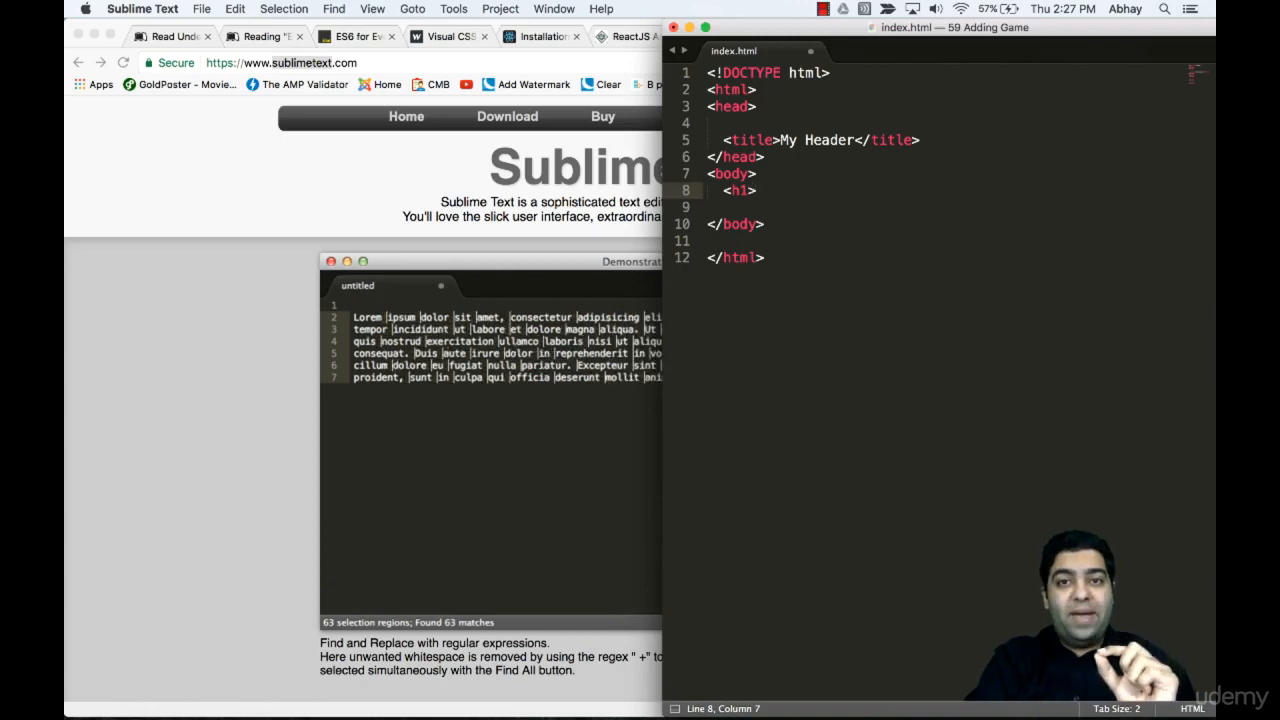
type("</h1>")
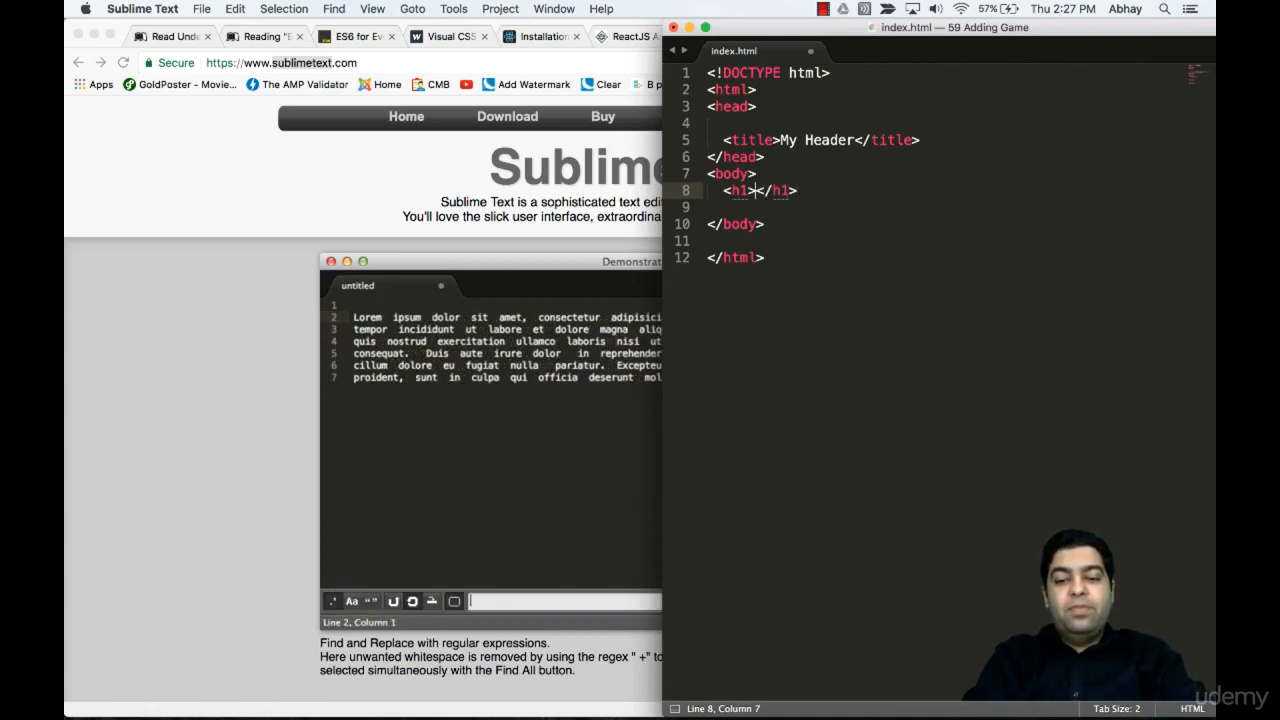
type("This is my")
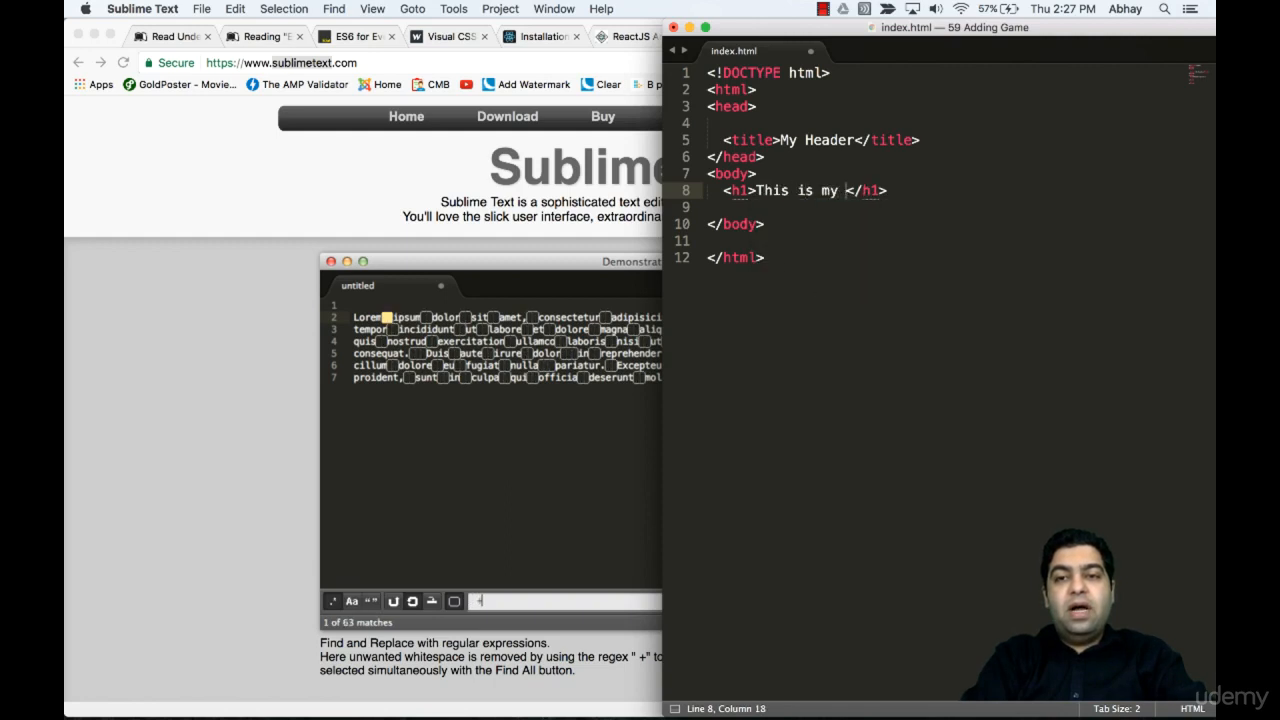
type("Head! W")
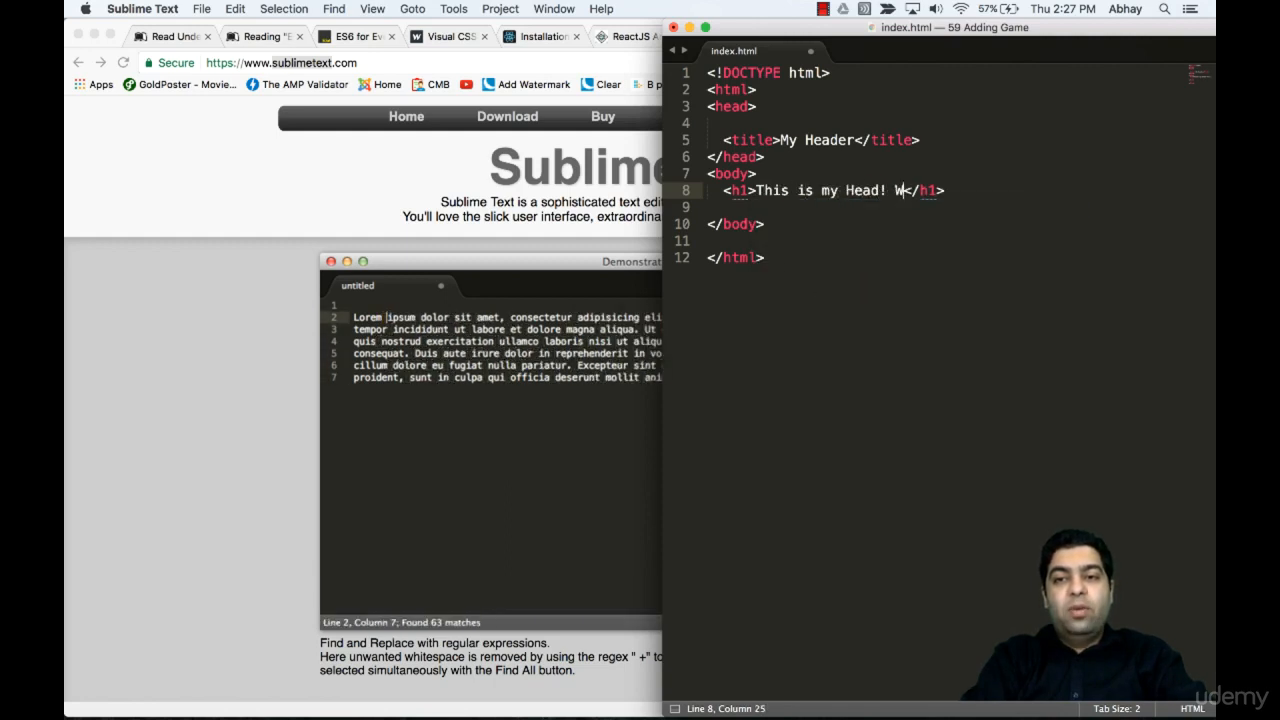
type("elcome")
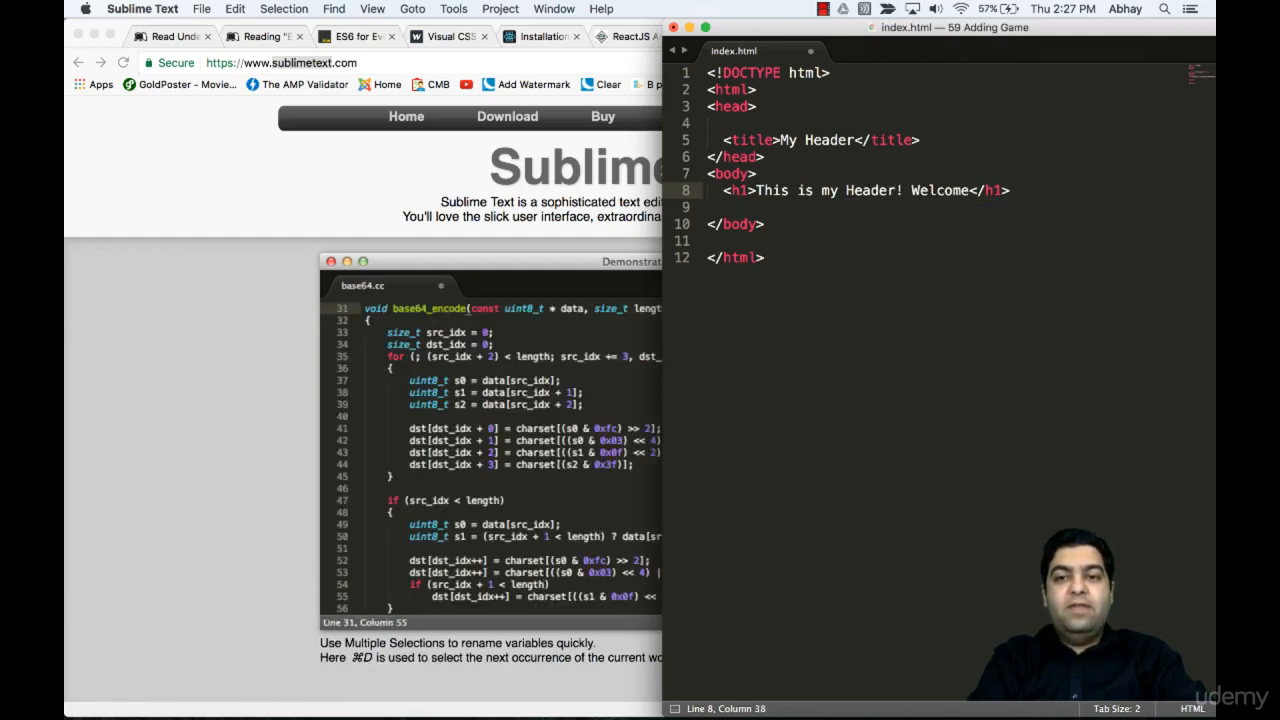
- Add a <p> paragraph element below the heading and save index.html
type("<p>")
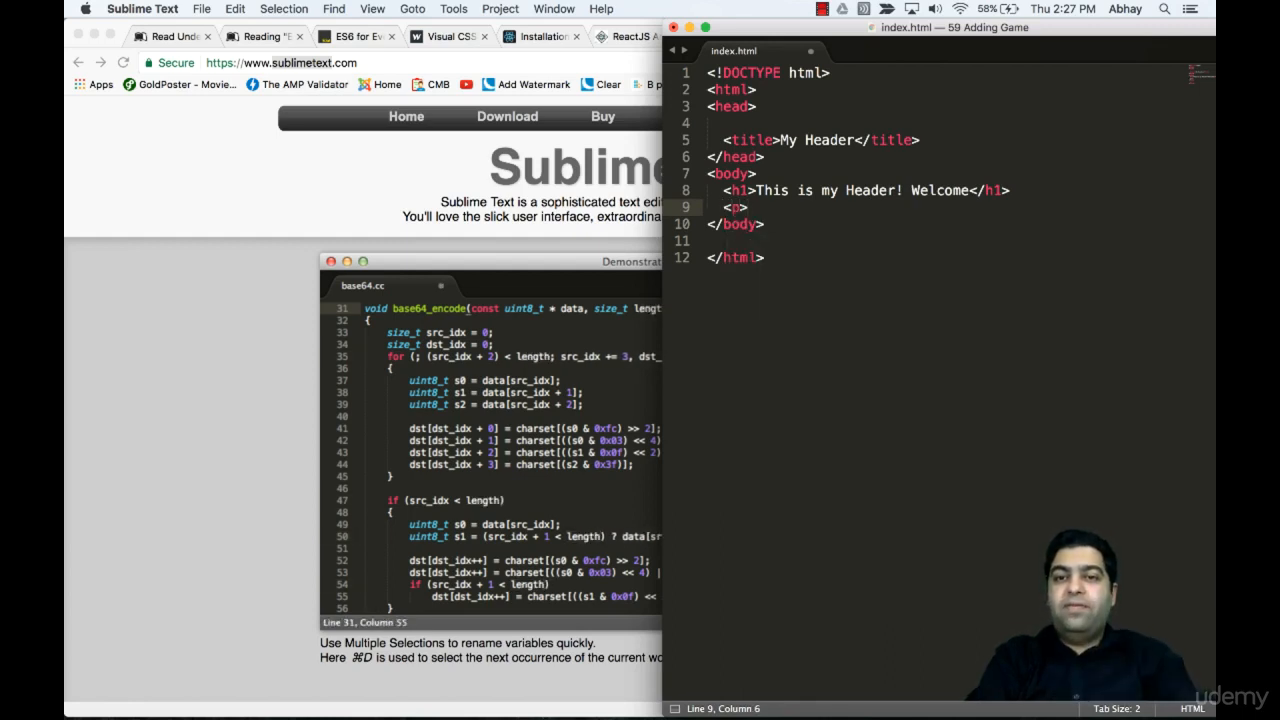
type("</p>")
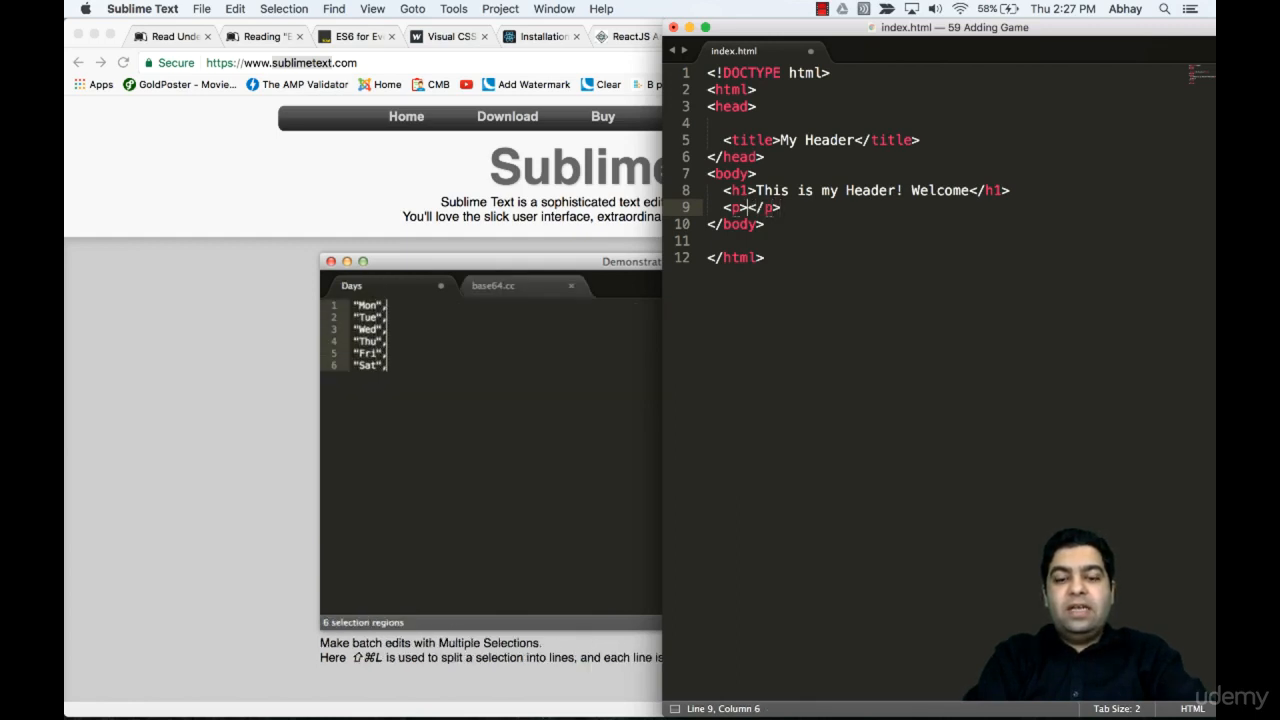
type("th")
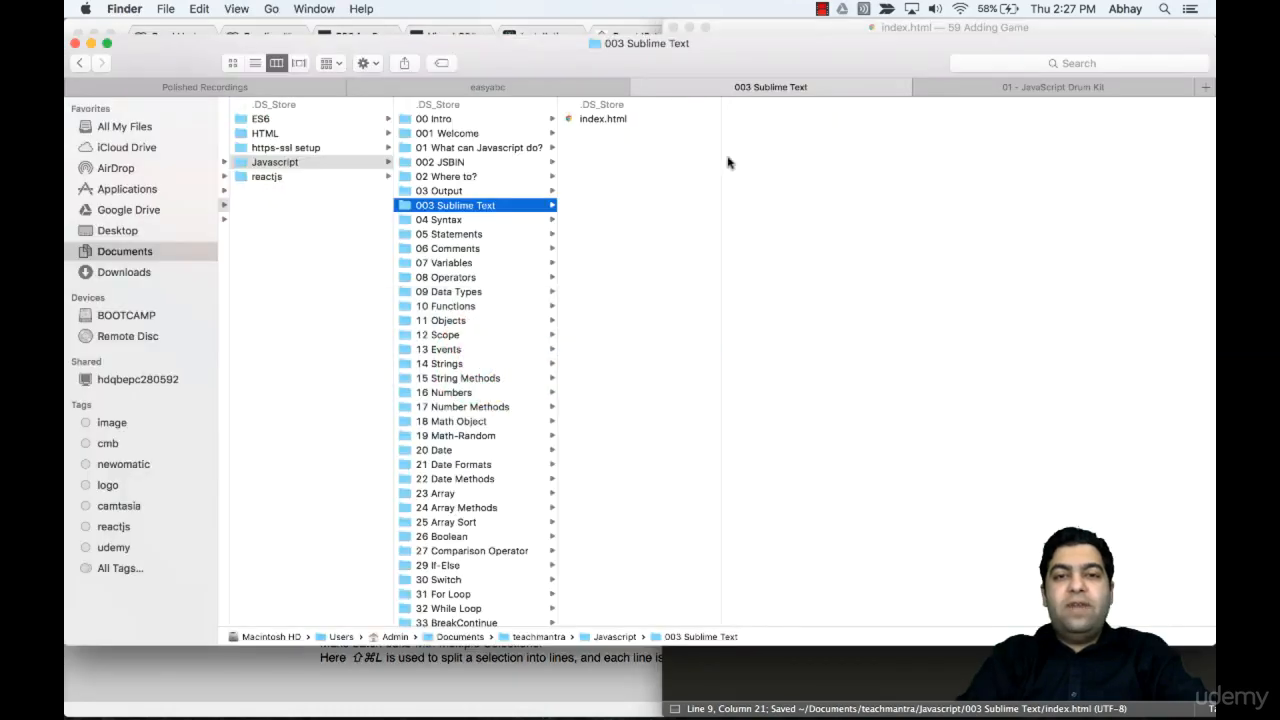
- Select index.html in Finder and open it with Google Chrome
left_click(603, 118)
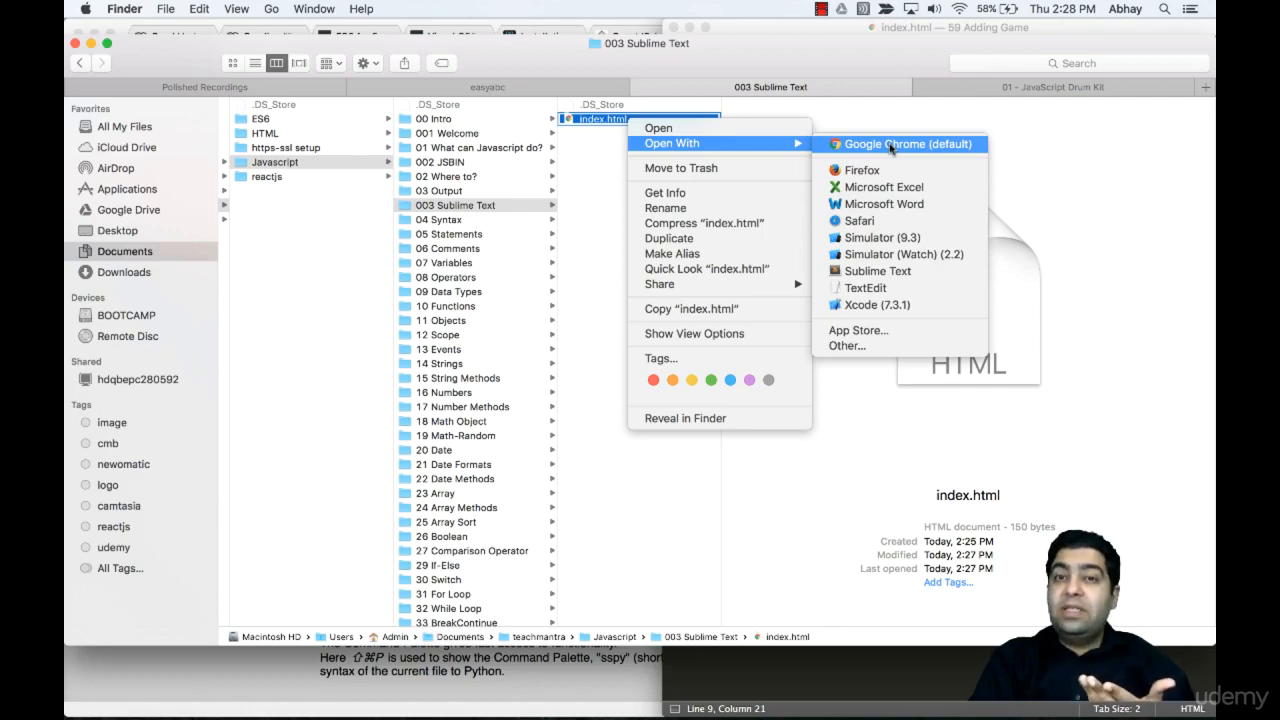
mouse_move(877, 305)
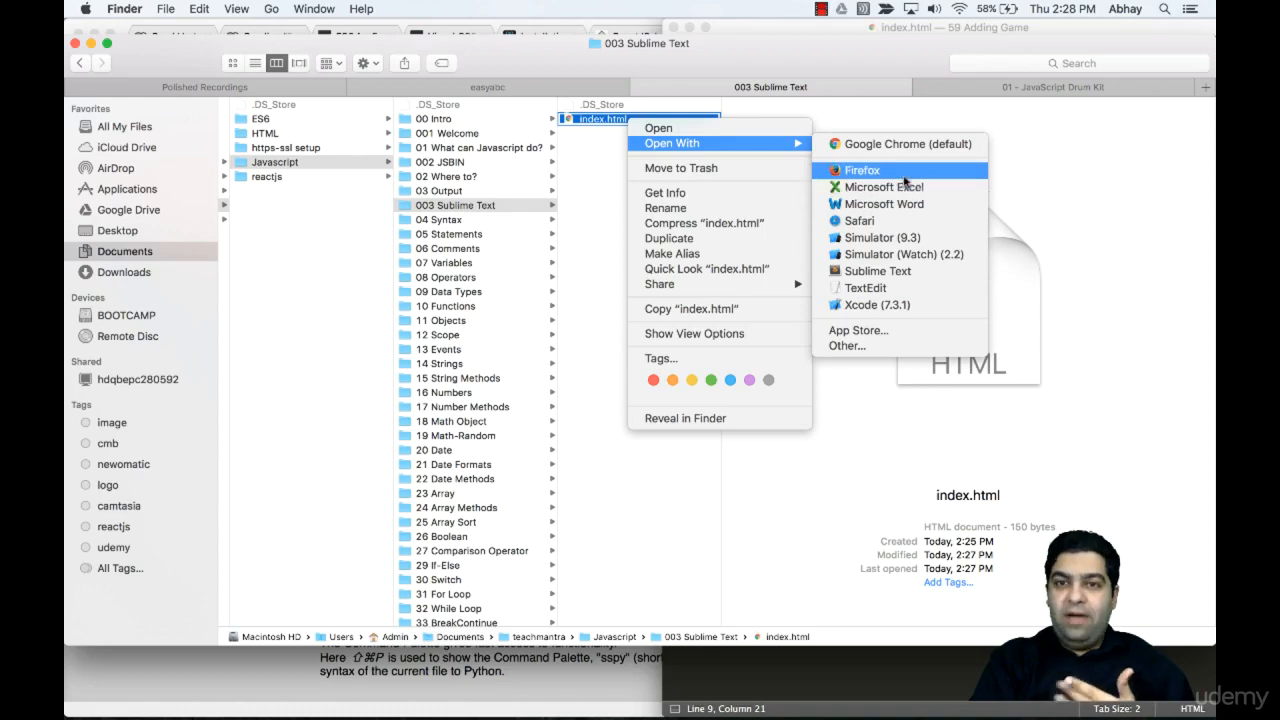
mouse_move(900, 144)
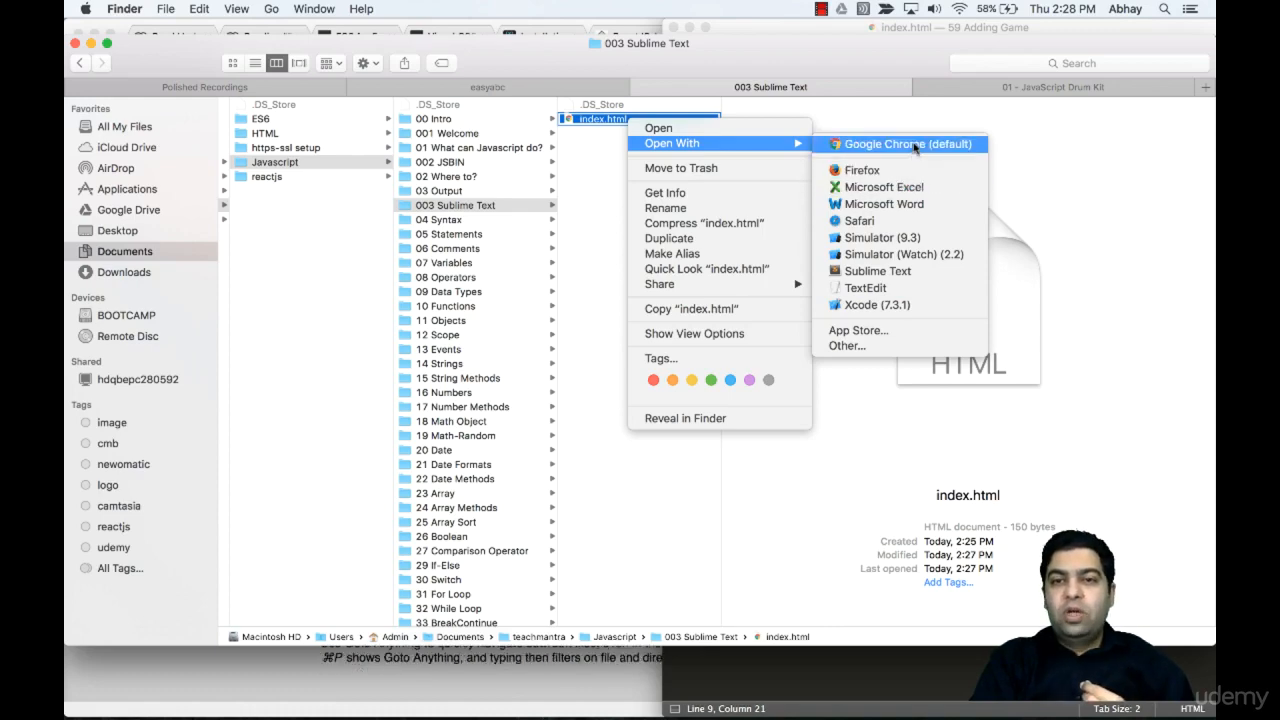
left_click(900, 144)
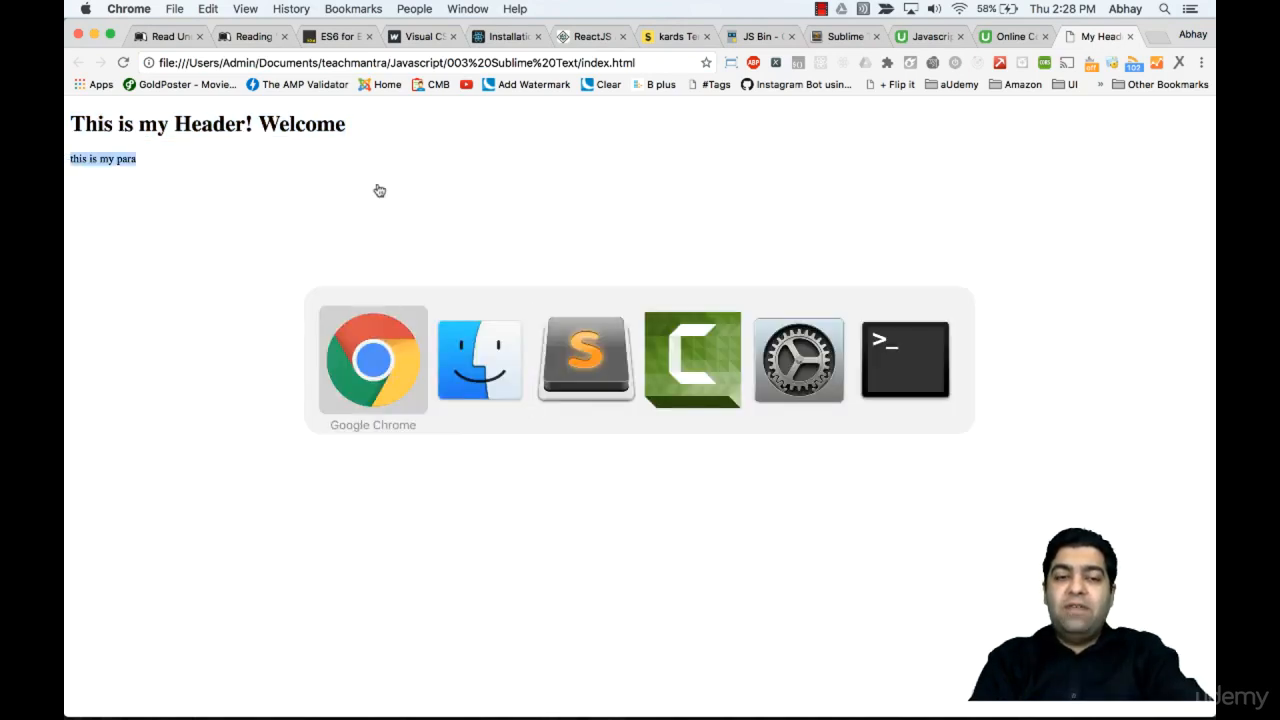
- Bring index.html in Sublime Text back beside the rendered Chrome page
left_click(585, 358)
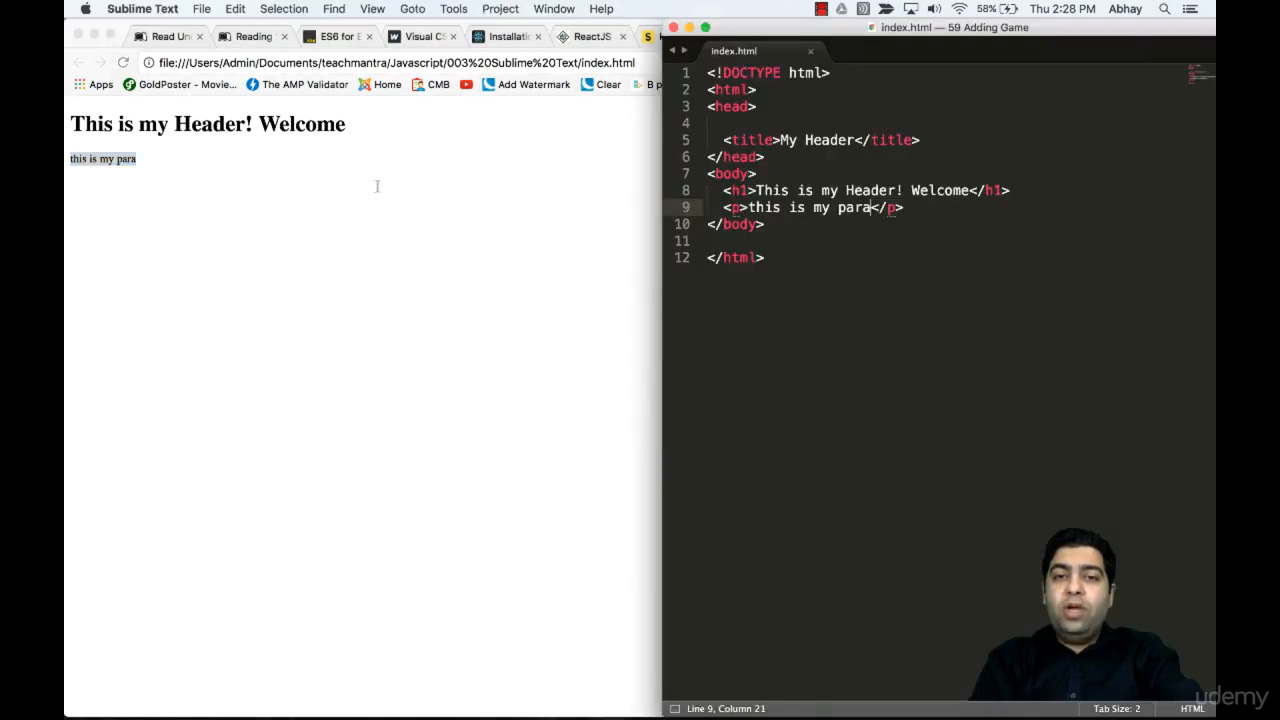